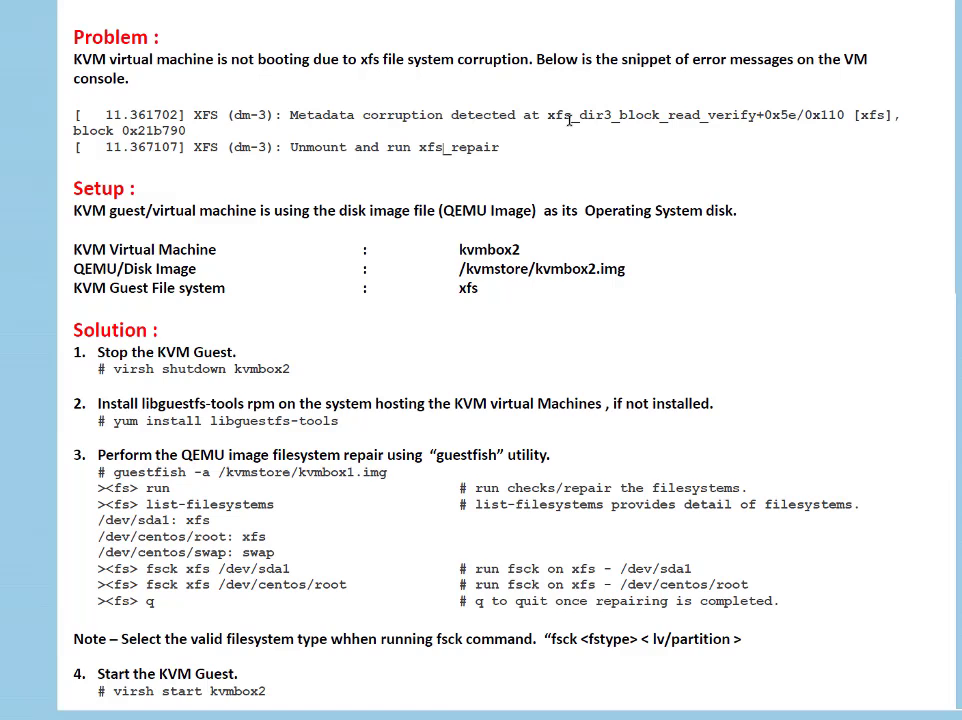
pyautogui.moveTo(468, 148)
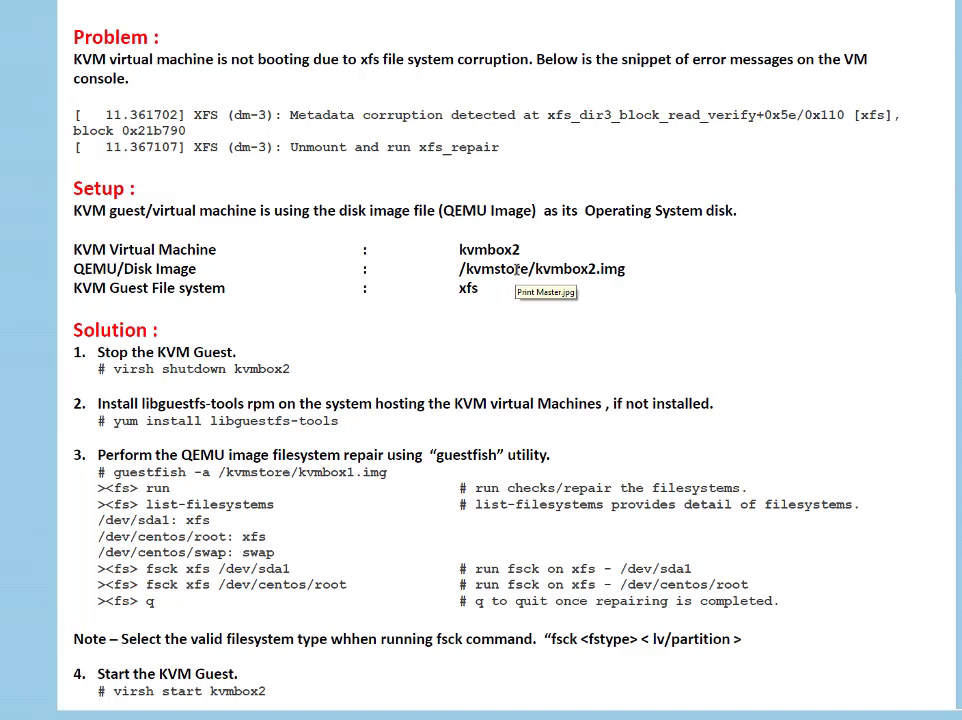
pyautogui.moveTo(656, 268)
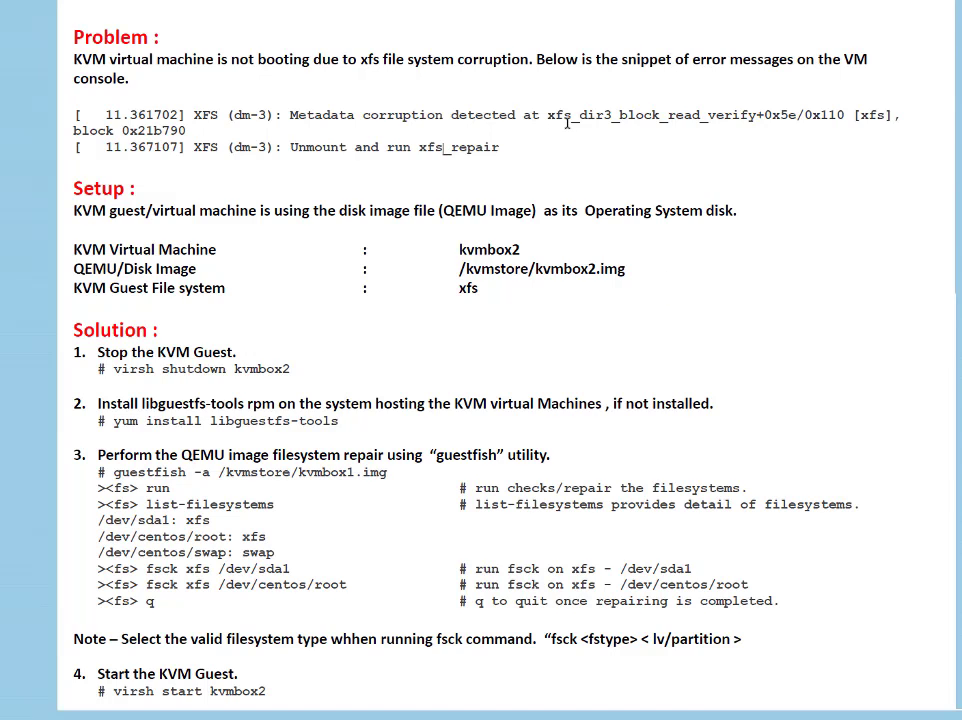
pyautogui.moveTo(660, 324)
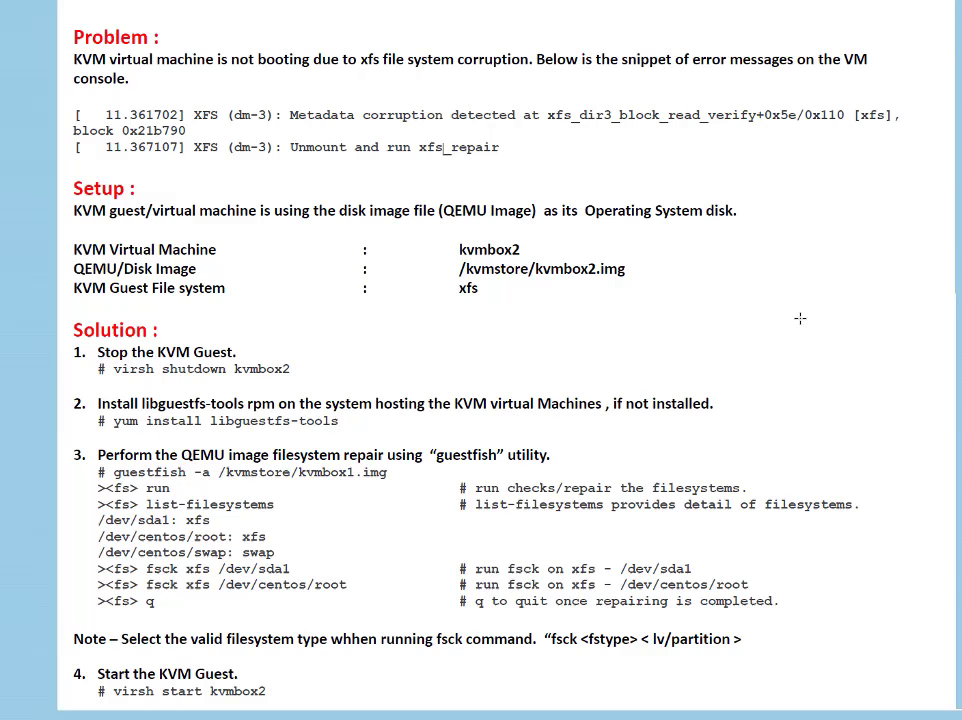
pyautogui.moveTo(800, 318)
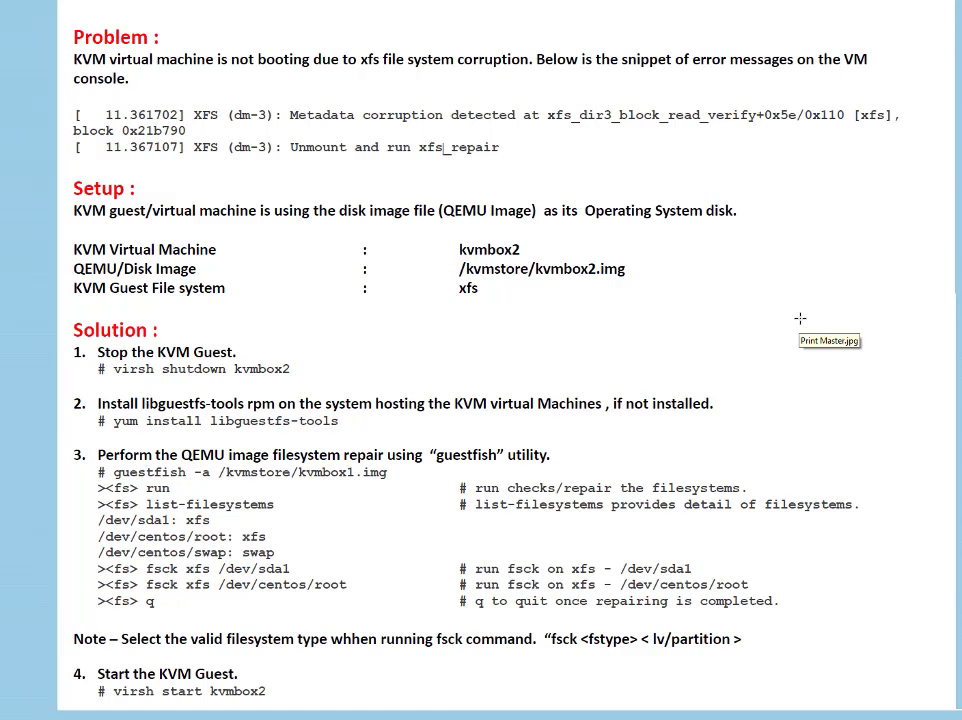
pyautogui.moveTo(218, 476)
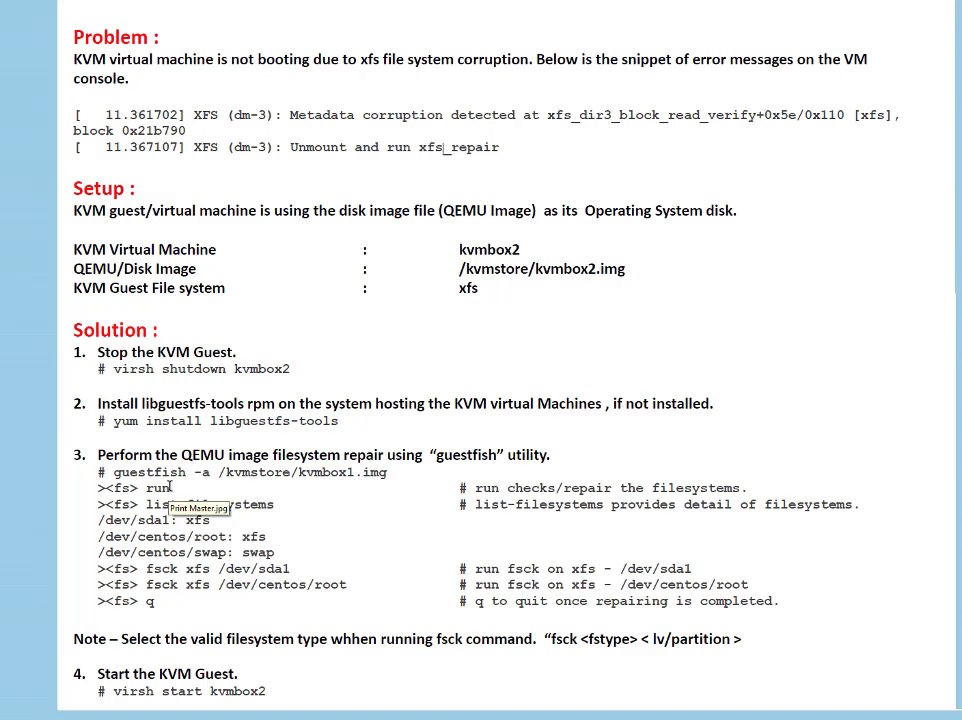
pyautogui.moveTo(284, 504)
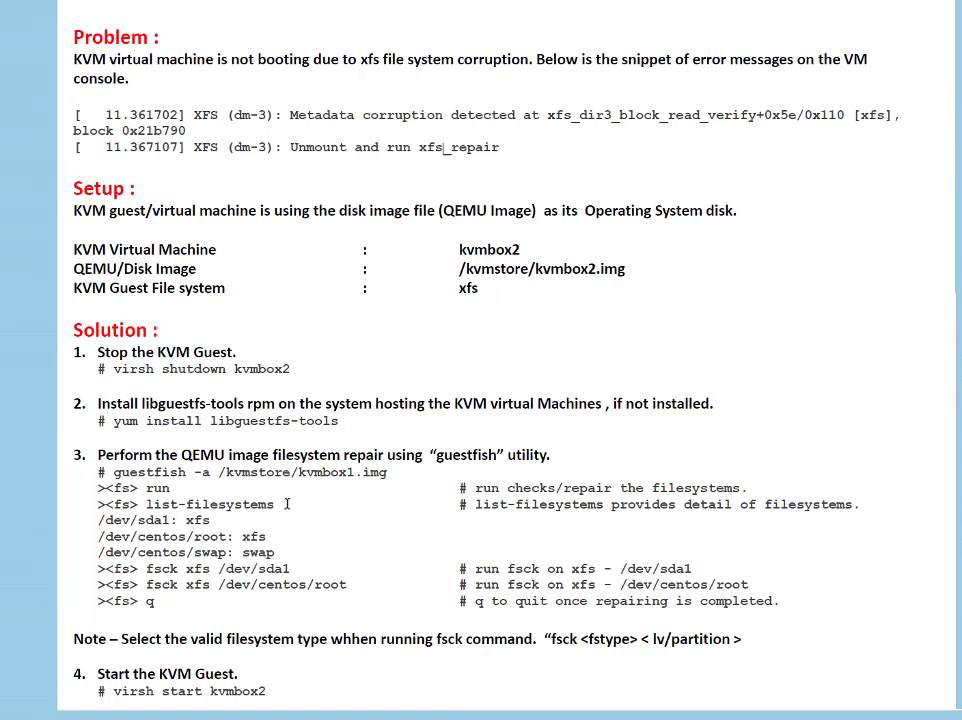
pyautogui.moveTo(436, 500)
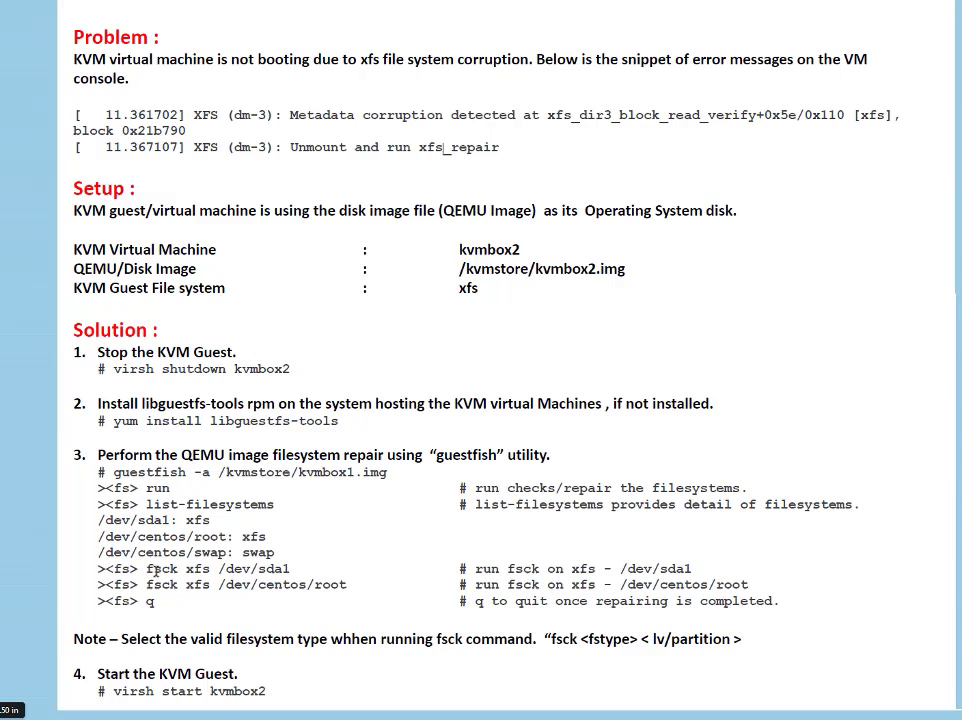
pyautogui.moveTo(232, 570)
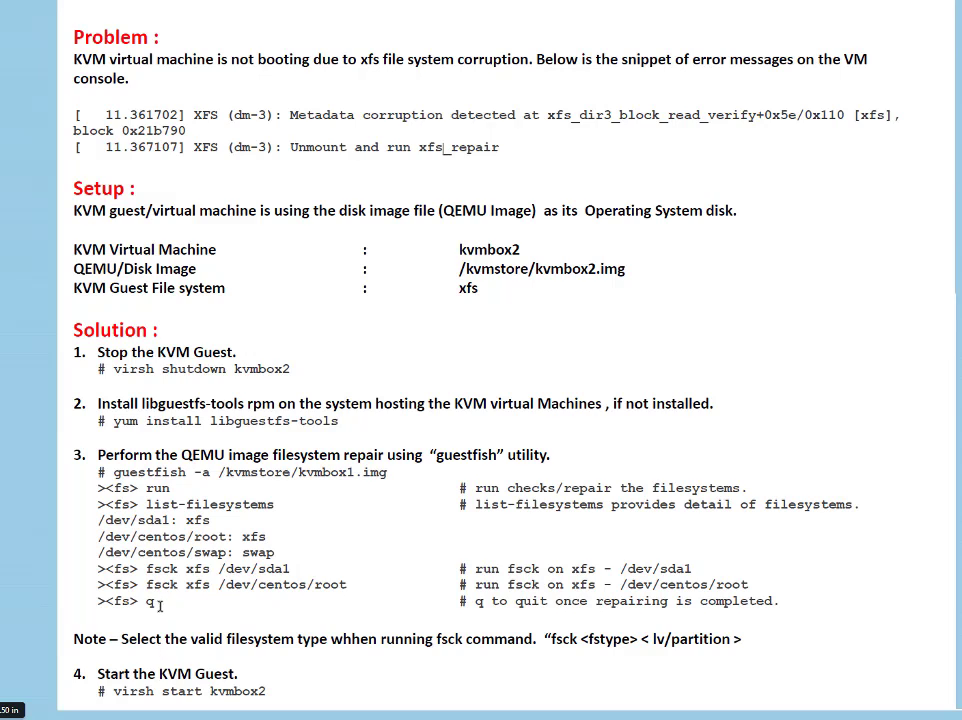
pyautogui.moveTo(210, 612)
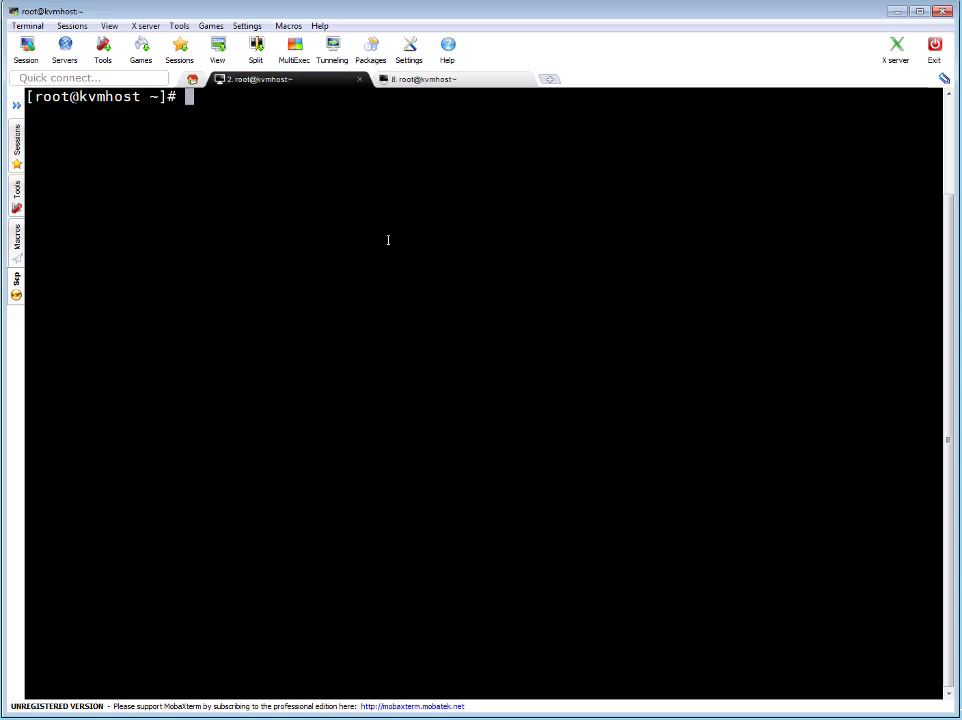
# - Run virsh list --all, showing guests kvmbox1 and kvmbox2 both running
pyautogui.write('virsh')
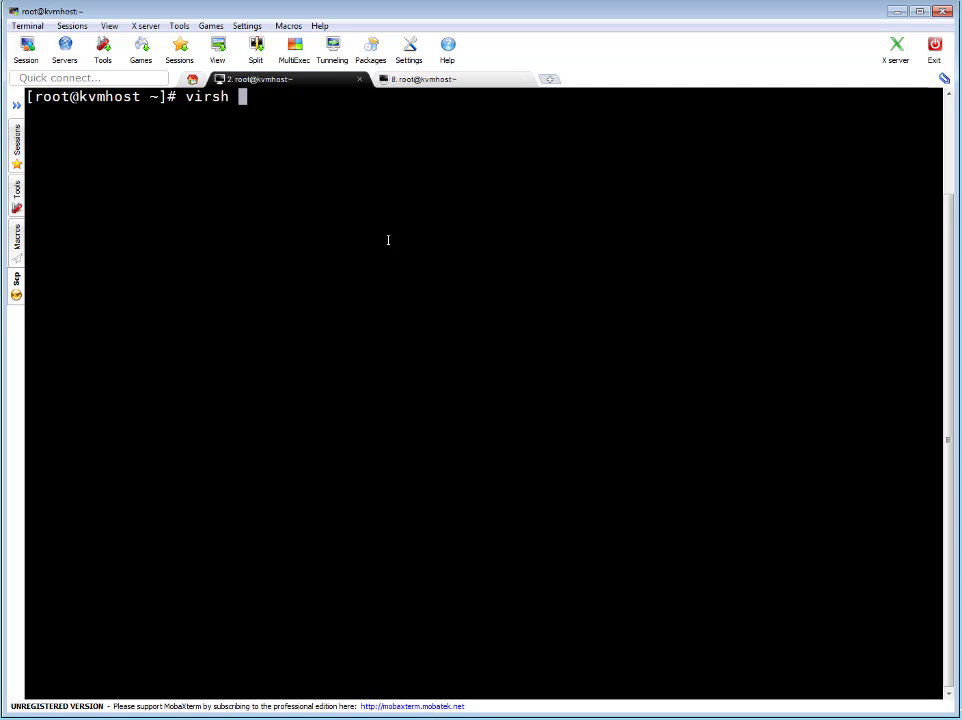
pyautogui.write('list --a')
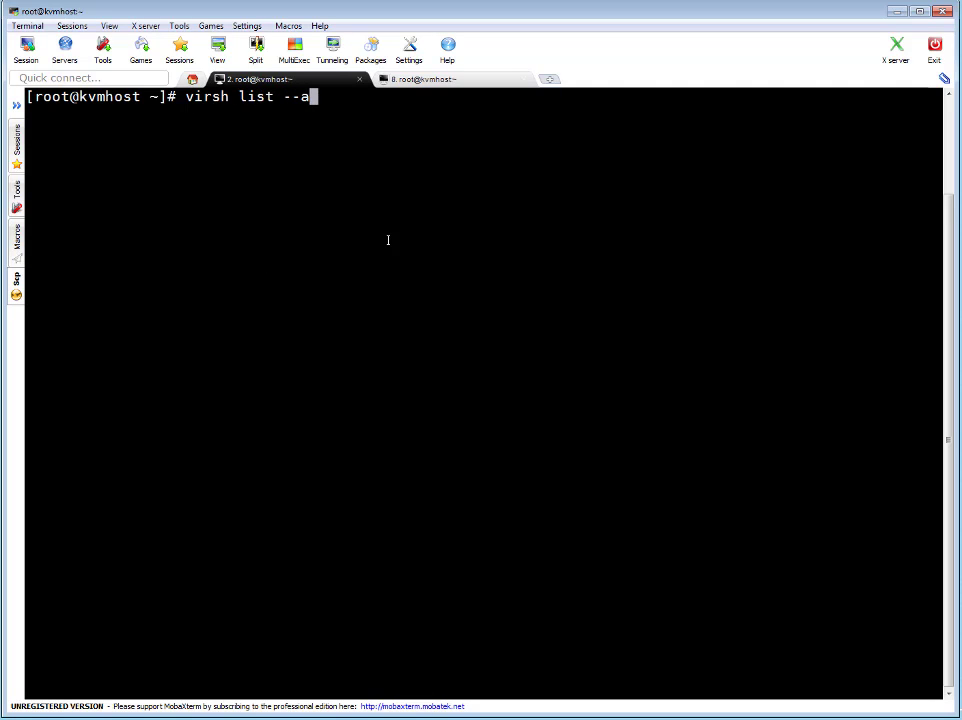
pyautogui.press('Return')
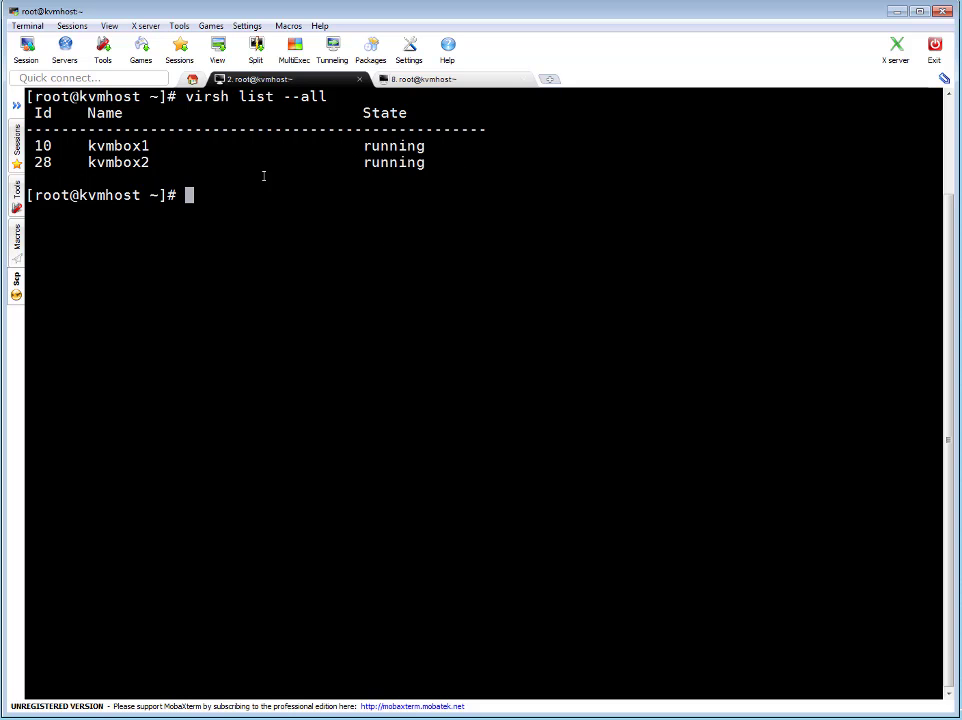
pyautogui.click(420, 80)
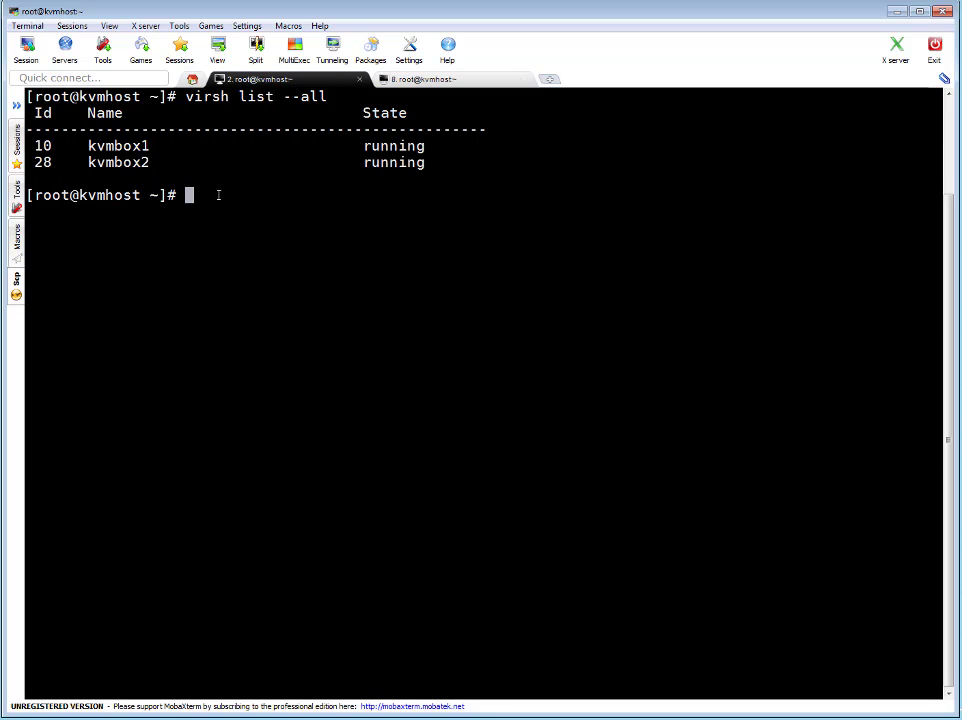
# - Shut down kvmbox2 with virsh, then relist guests to confirm it is shut off
pyautogui.doubleClick(118, 162)
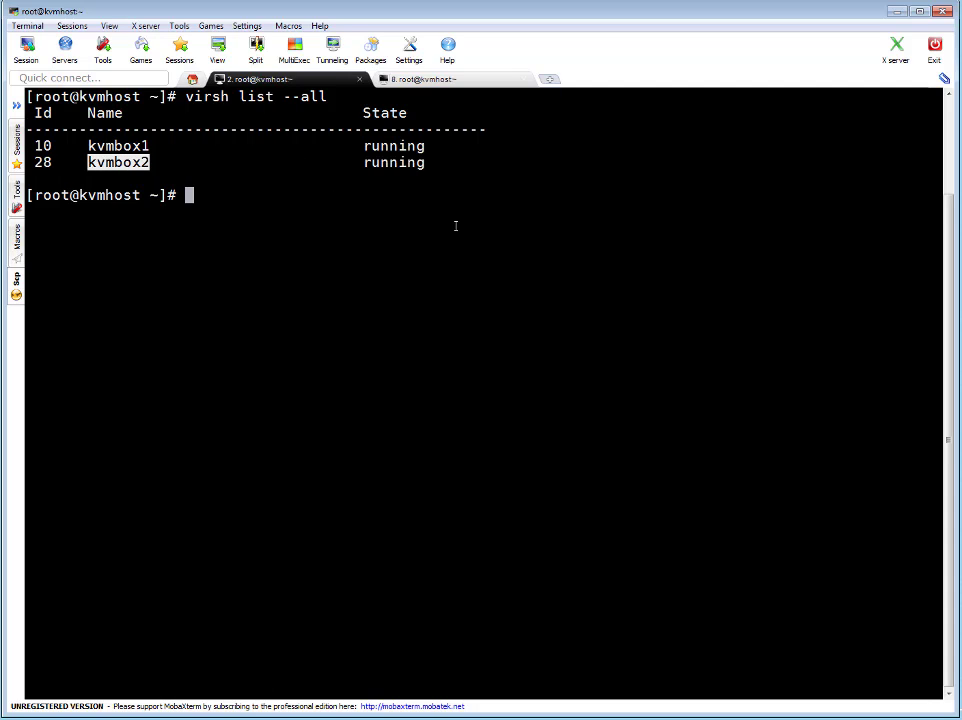
pyautogui.write('vi')
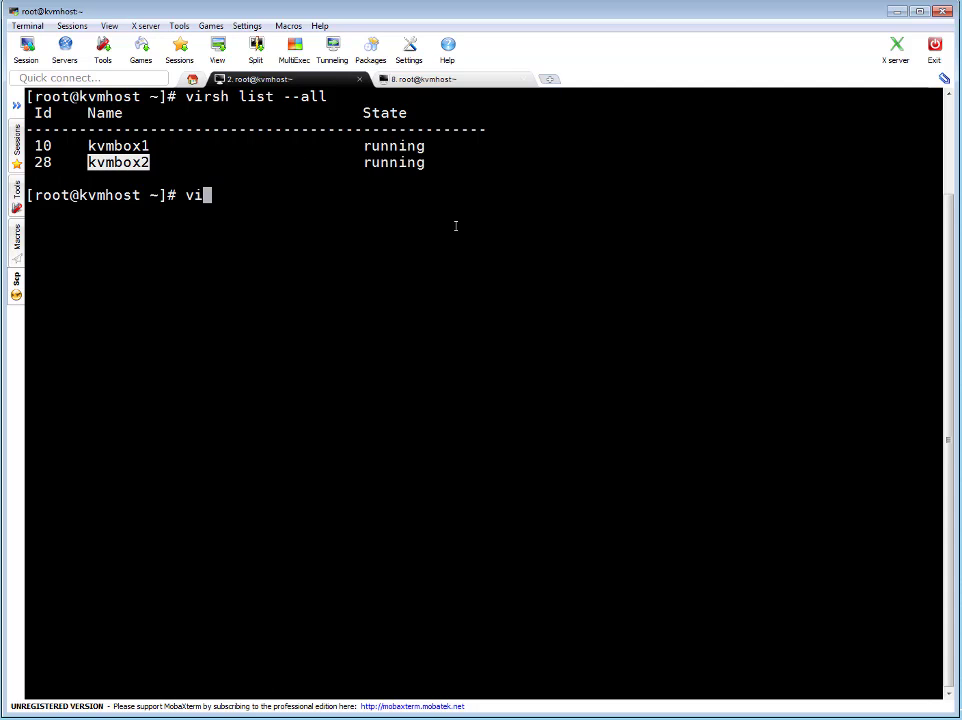
pyautogui.write('rsh shutdown kvmbox2')
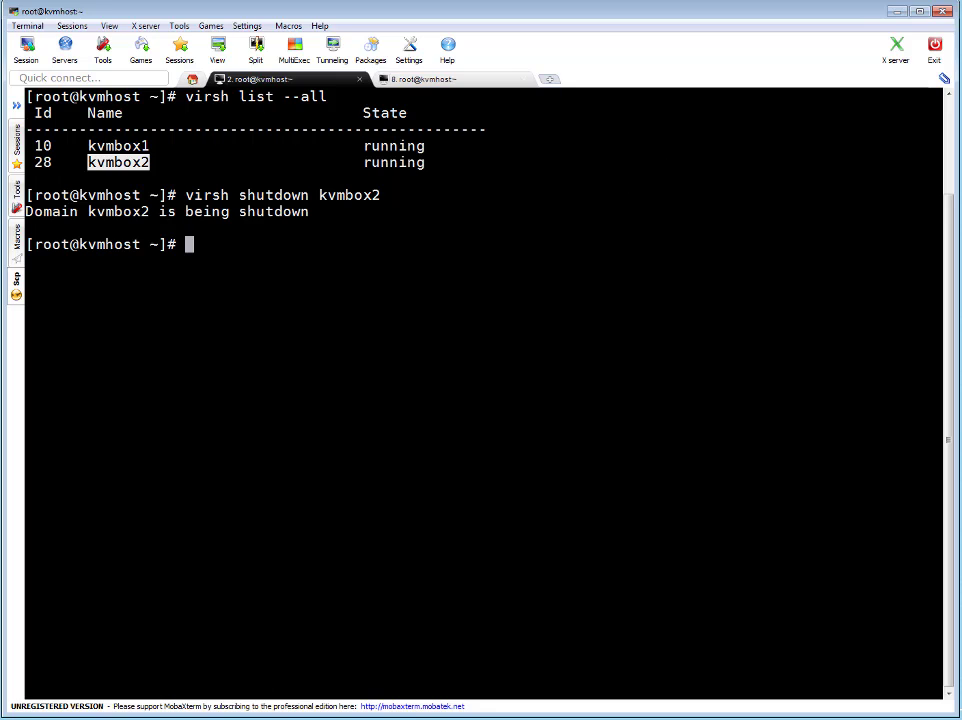
pyautogui.moveTo(664, 260)
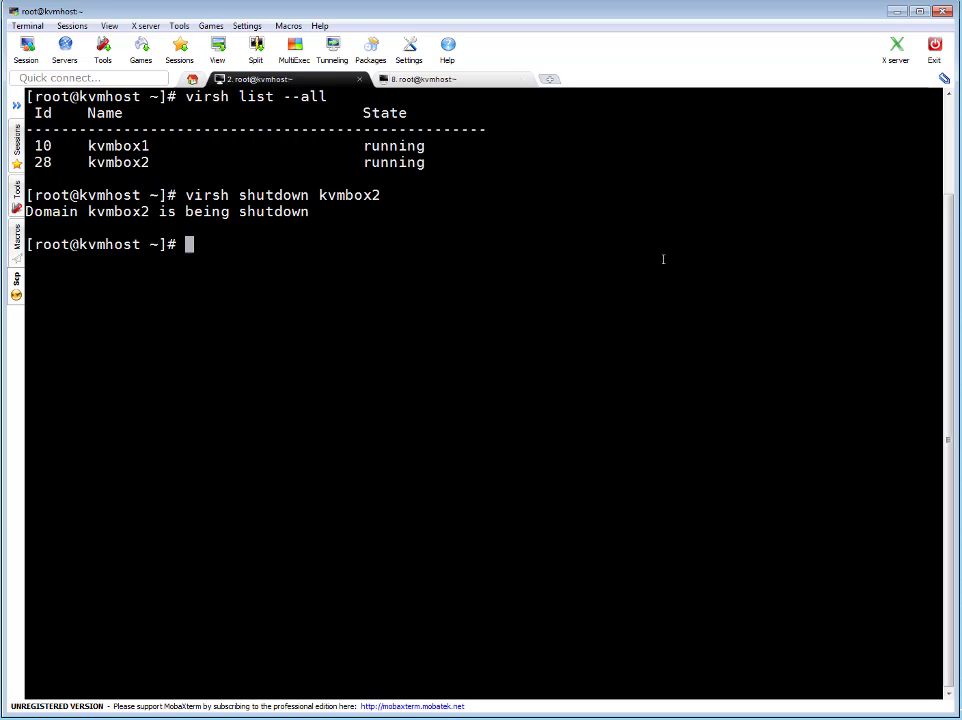
pyautogui.write('virsh list --all')
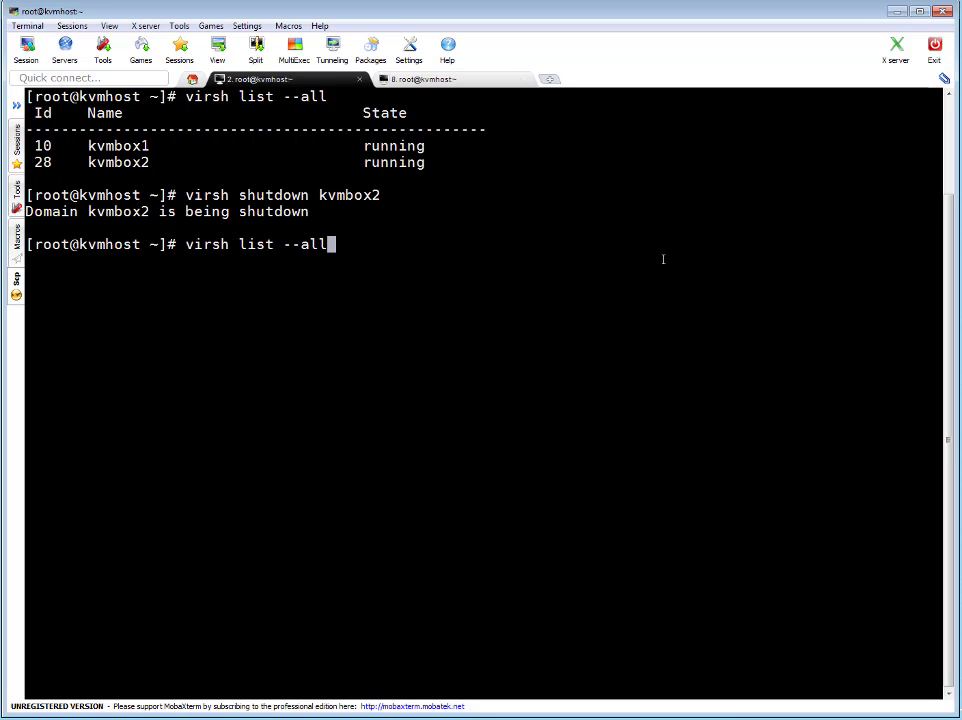
pyautogui.press('Return')
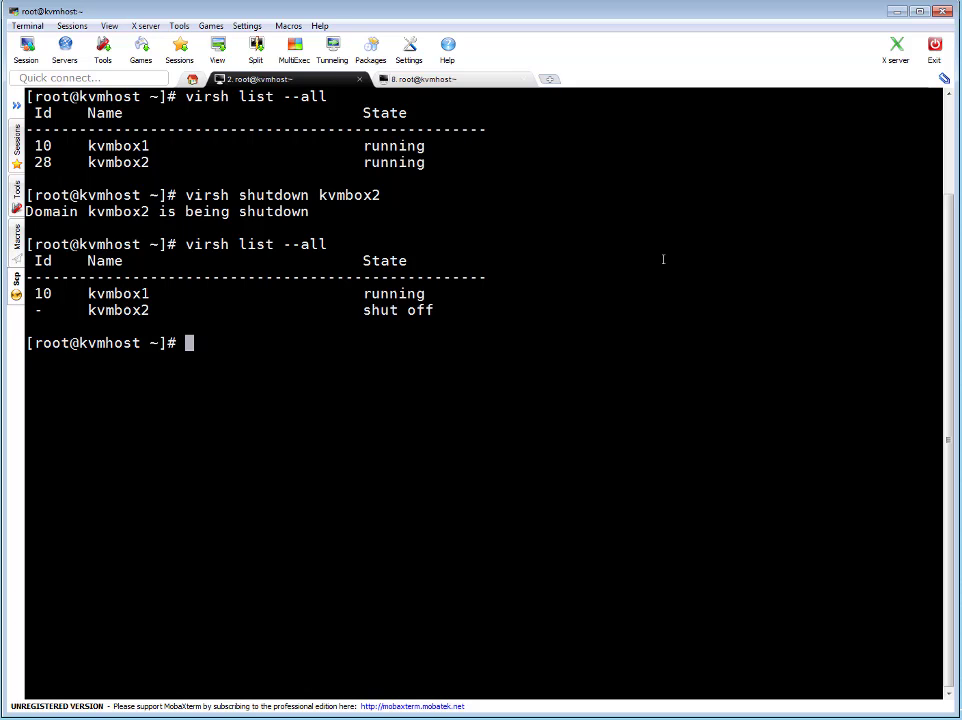
# - Query rpm -q libguestfs-tools, confirming version 1.32.7-3.el7.centos.2 is installed
pyautogui.write('r')
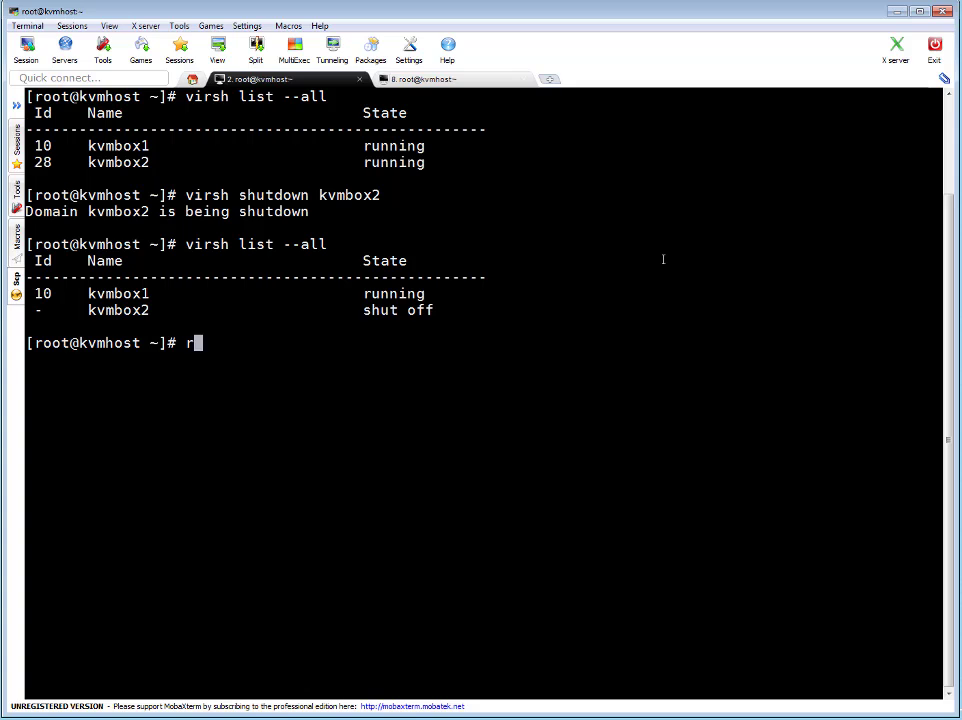
pyautogui.write('pm -q l')
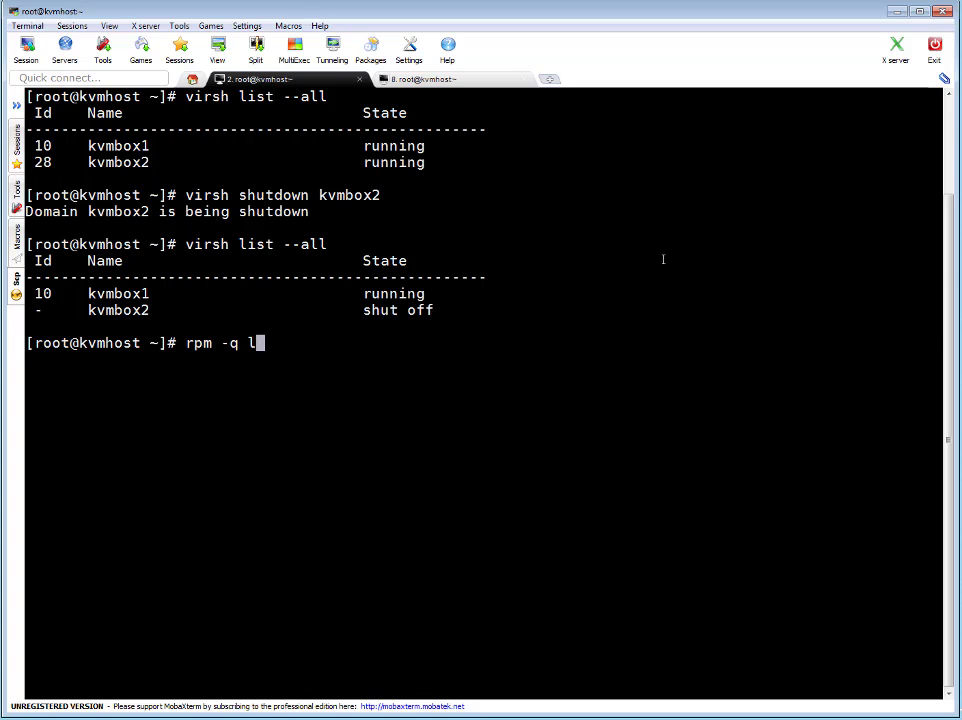
pyautogui.write('ibguest')
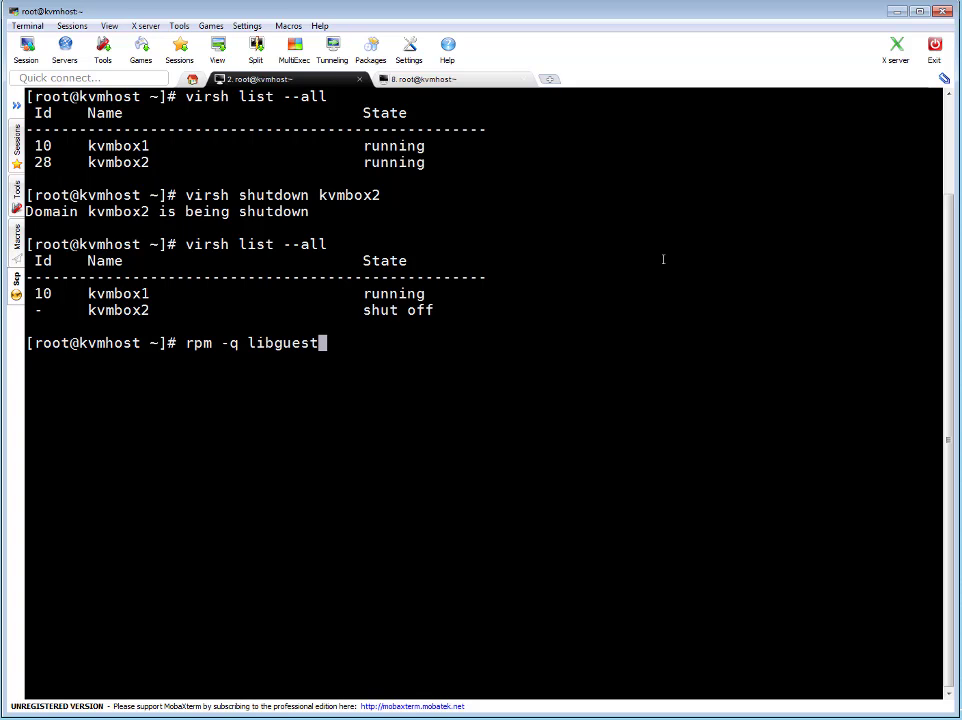
pyautogui.write('fs-')
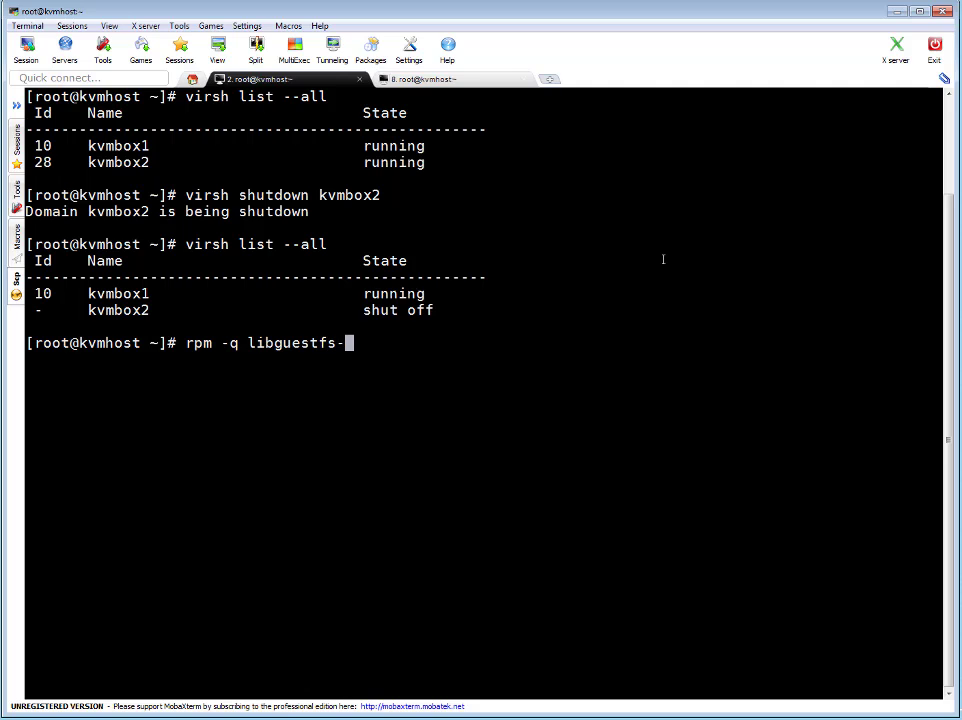
pyautogui.write('tools')
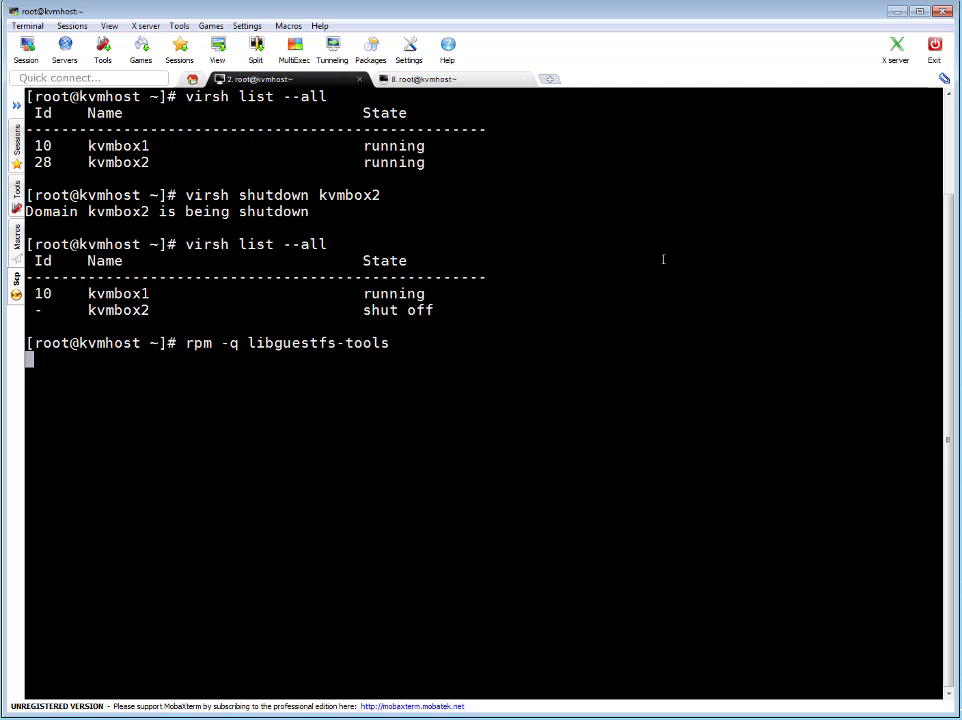
pyautogui.press('Return')
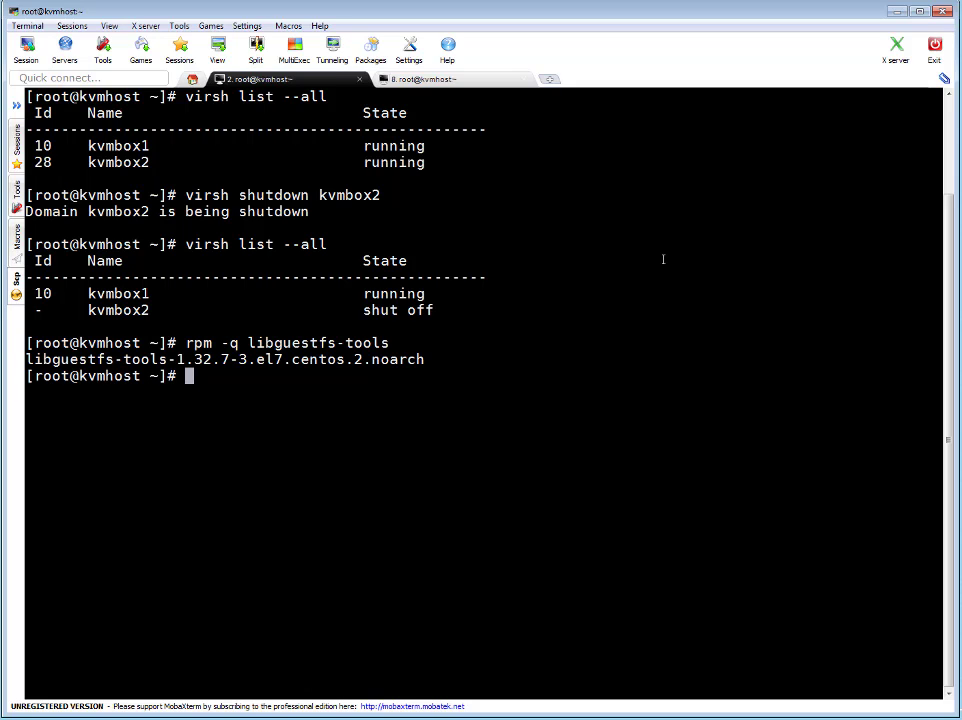
# - Start guestfish attached to the /kvmstore/kvmbox2.img disk image
pyautogui.write('gue')
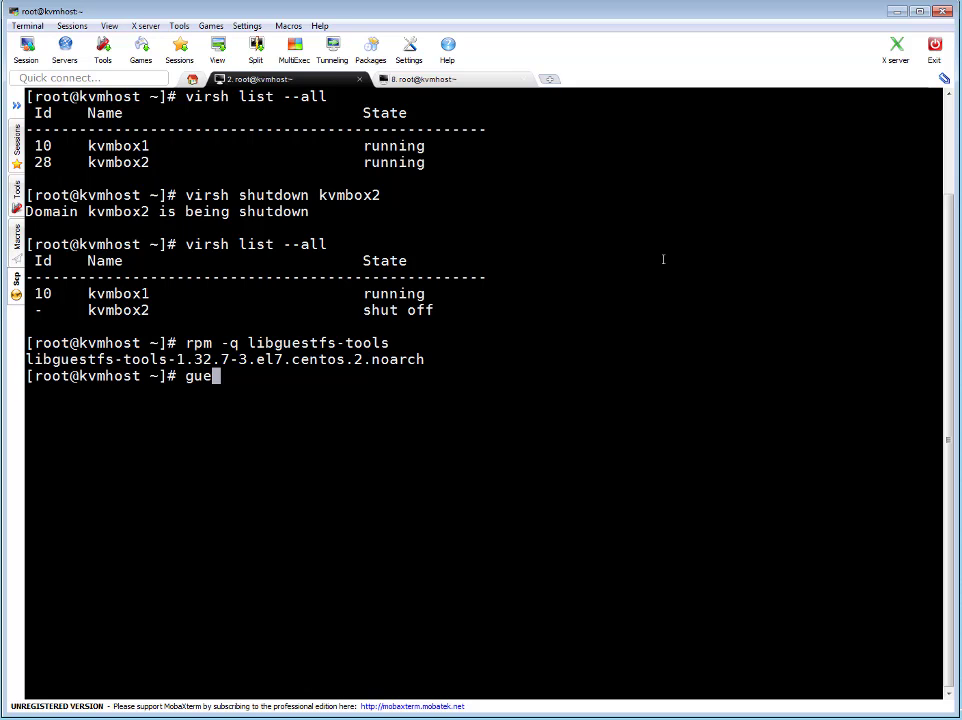
pyautogui.write('stfish')
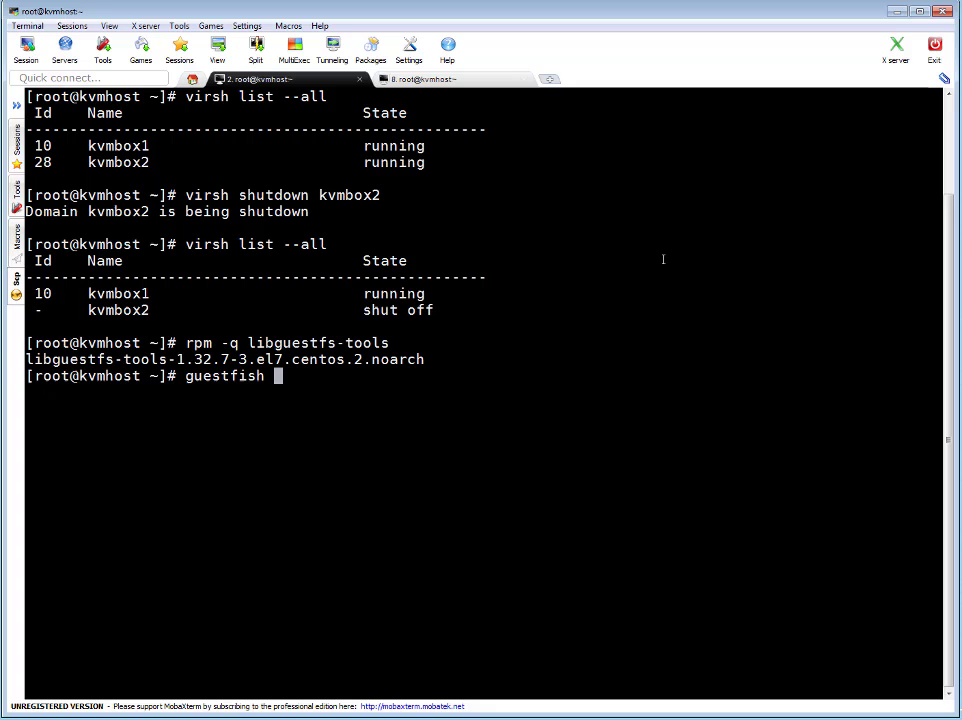
pyautogui.write('-a')
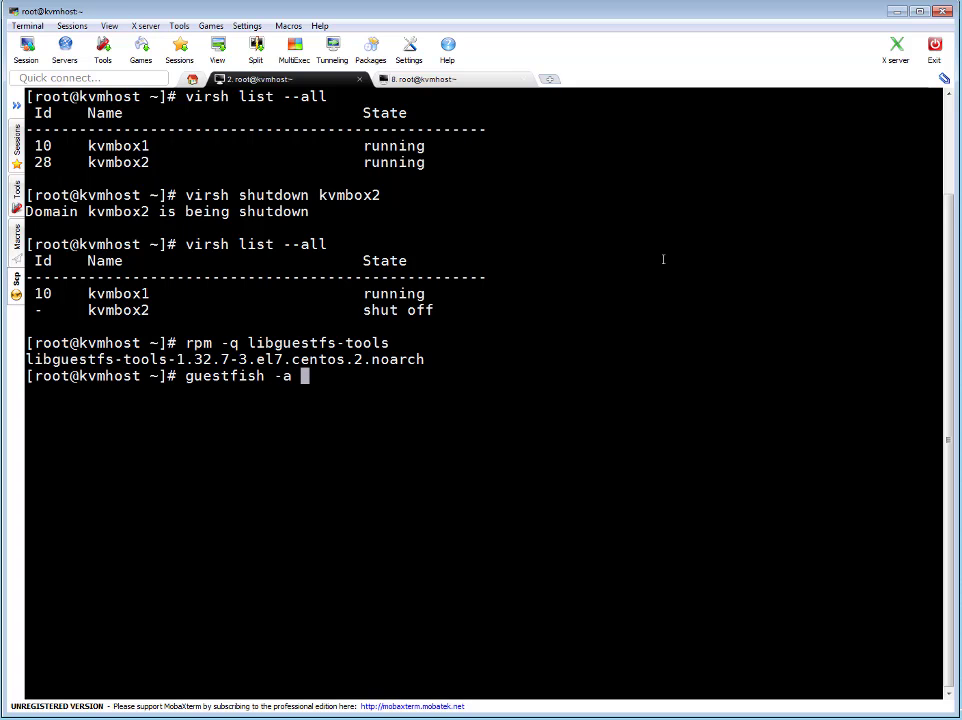
pyautogui.write('/')
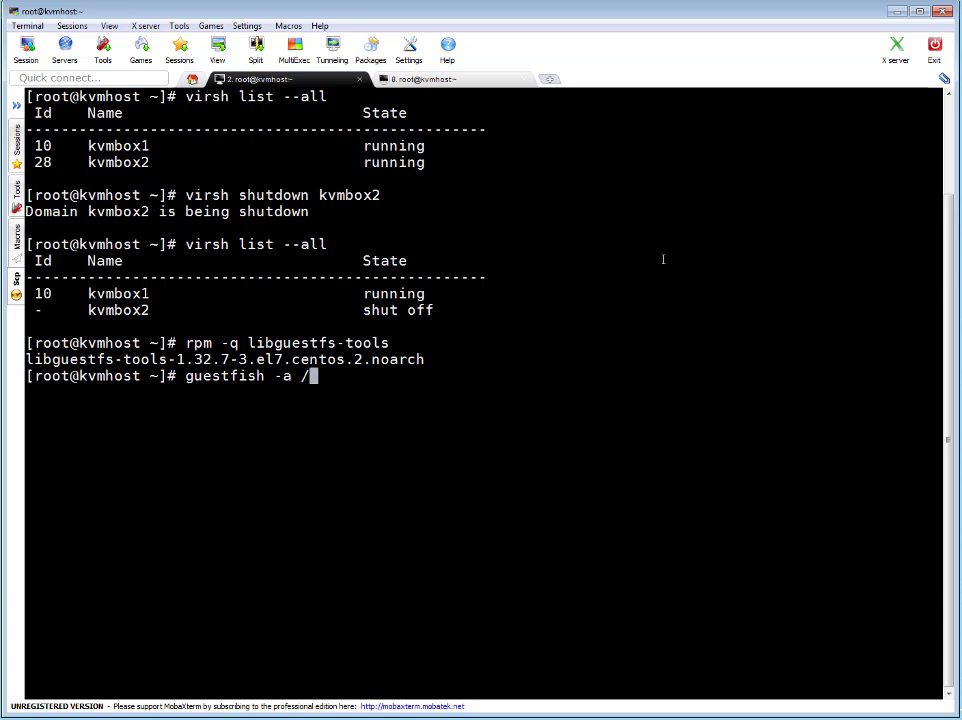
pyautogui.write('kvmstore/')
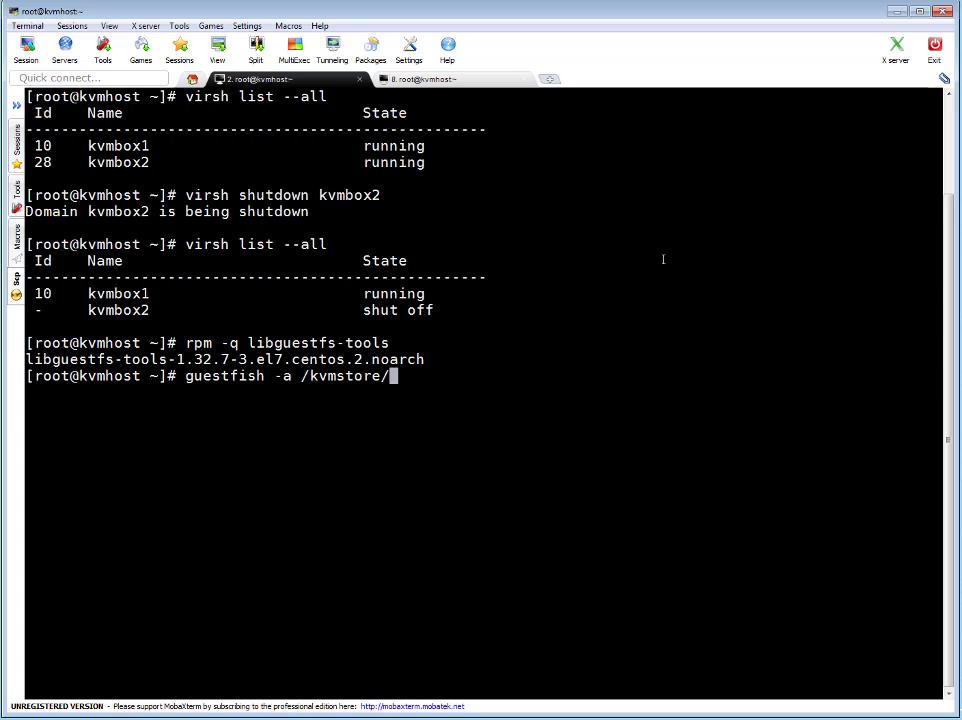
pyautogui.write('kvm')
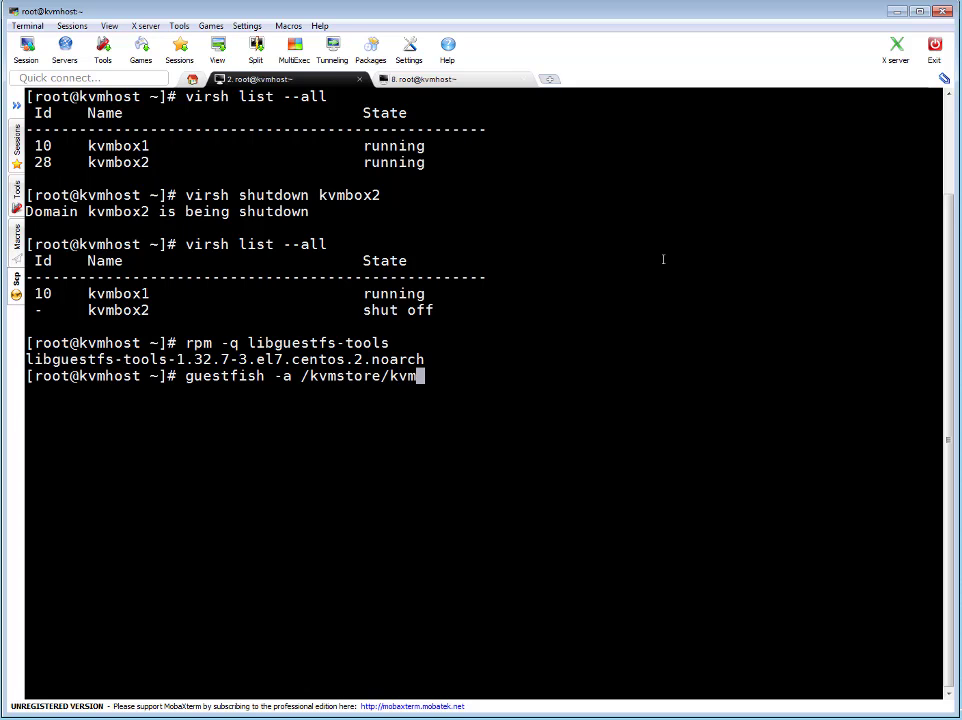
pyautogui.write('box2.')
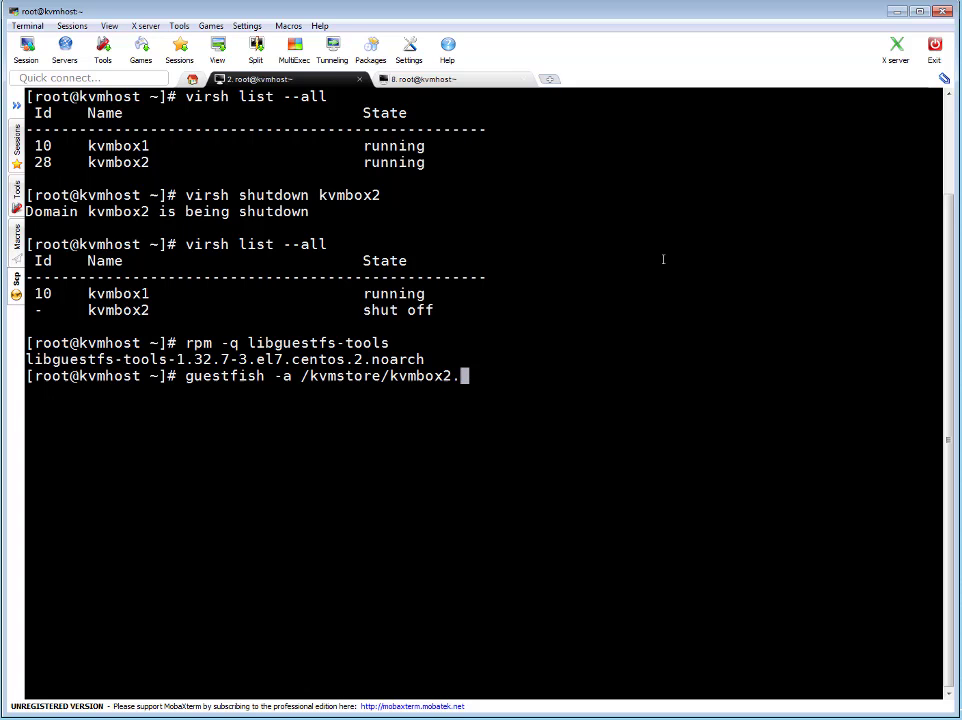
pyautogui.write('img')
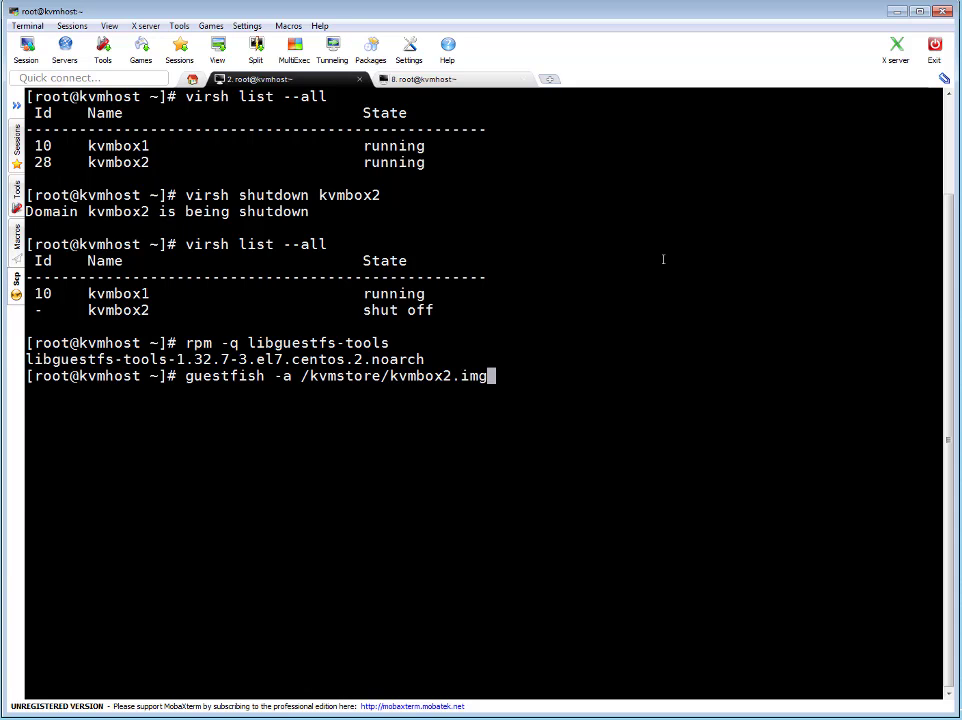
pyautogui.press('Return')
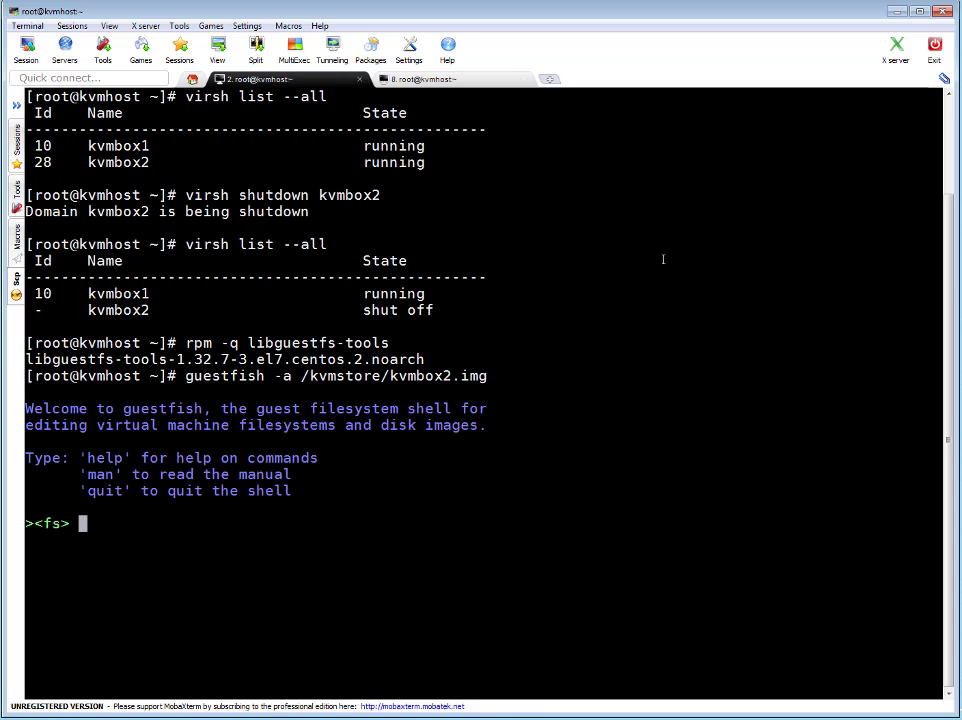
pyautogui.moveTo(412, 344)
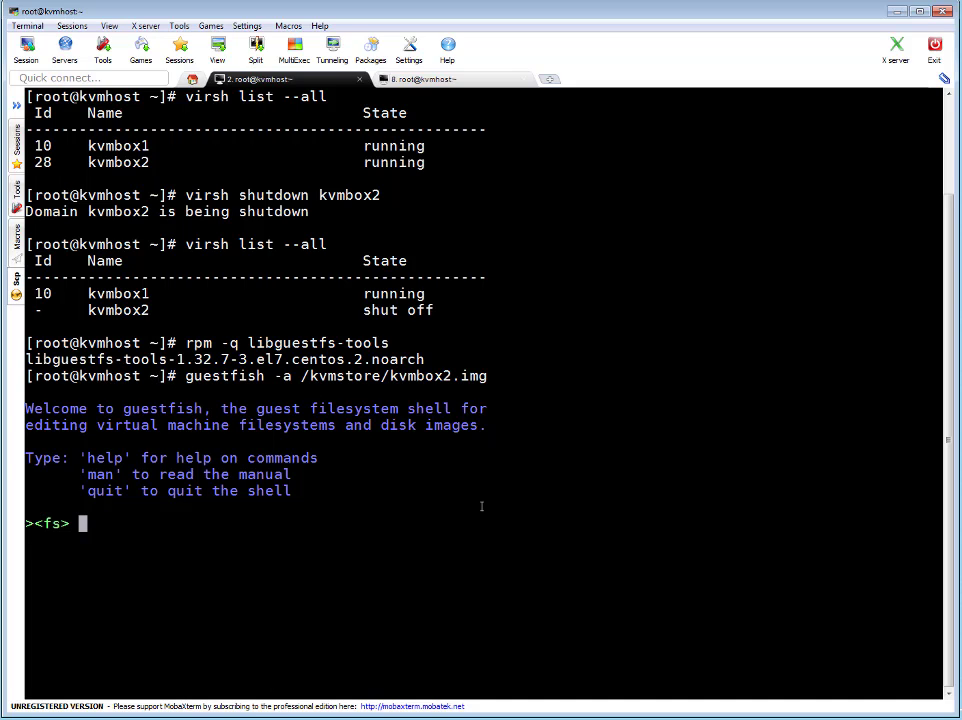
# - Launch the guestfish appliance with run until it reaches 100%
pyautogui.write('run')
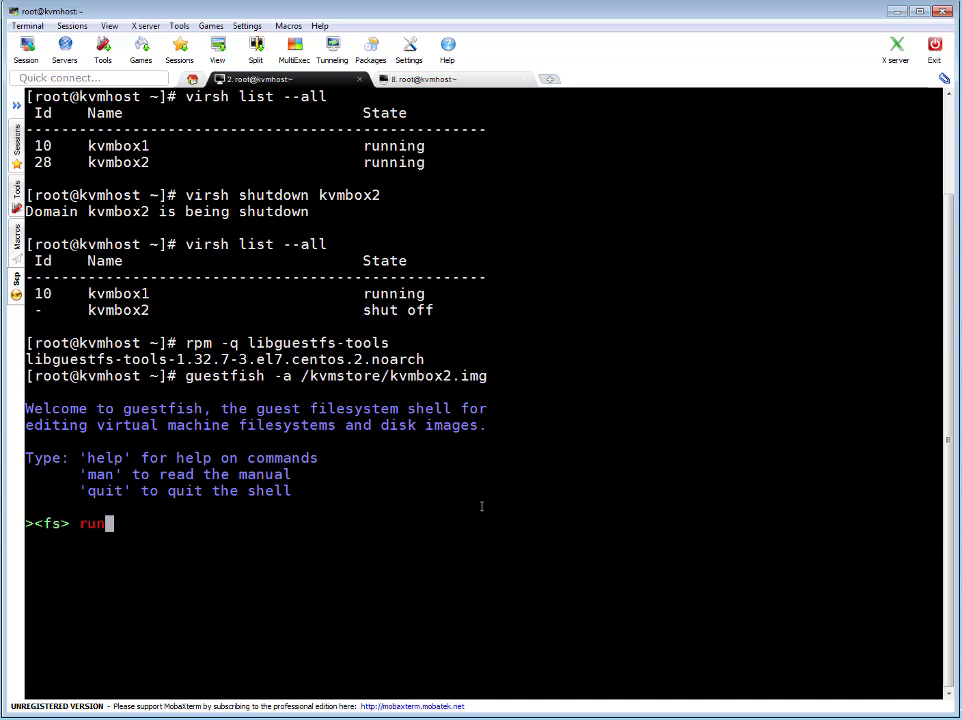
pyautogui.press('Return')
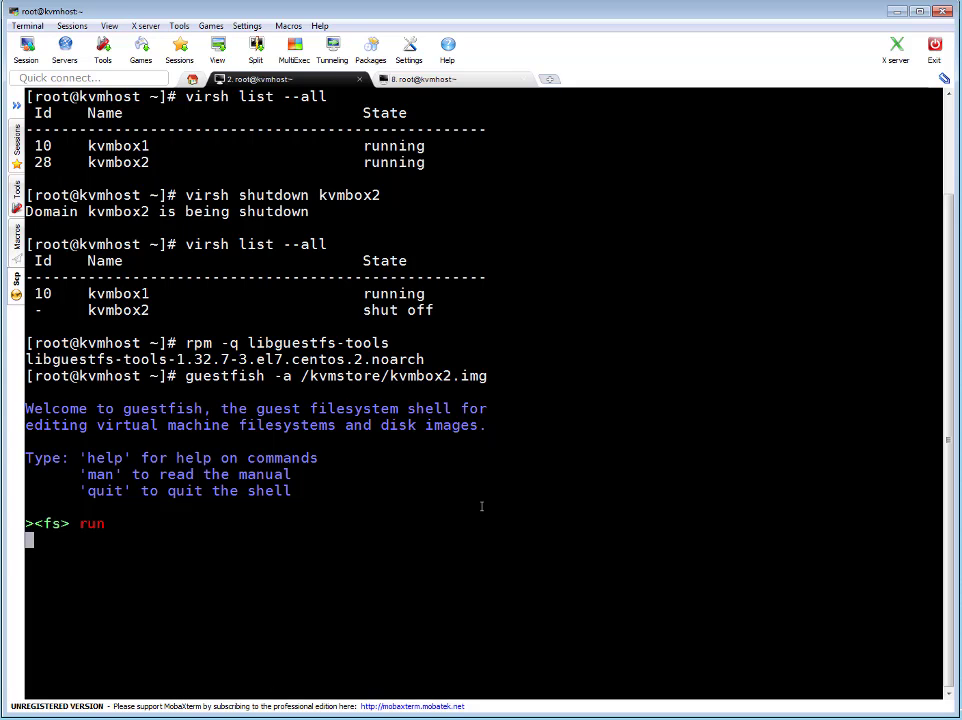
pyautogui.press('Return')
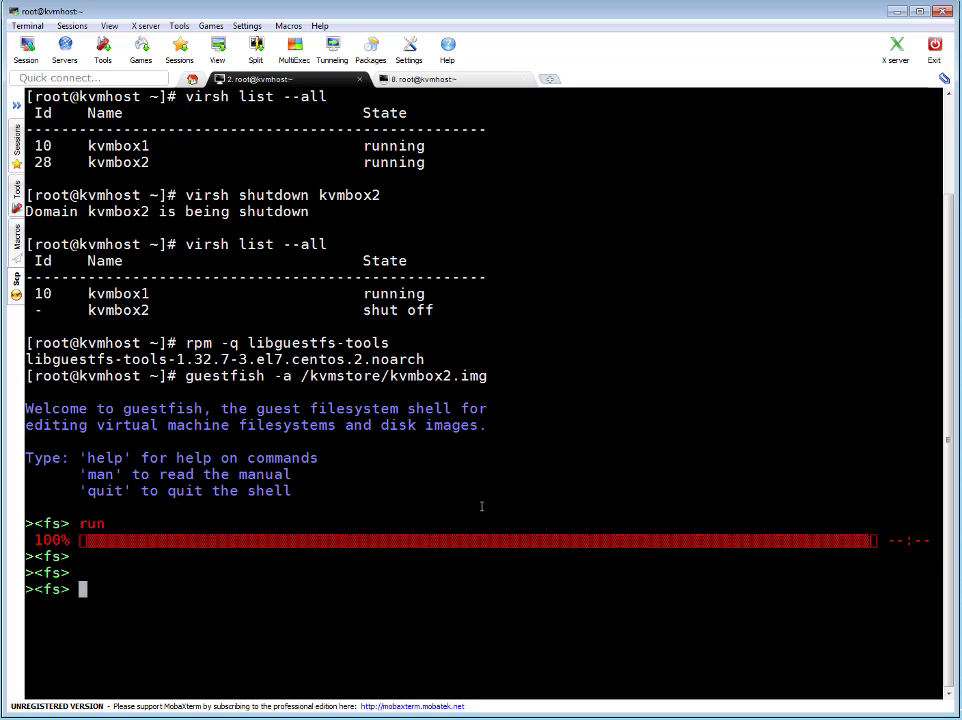
pyautogui.write('lis')
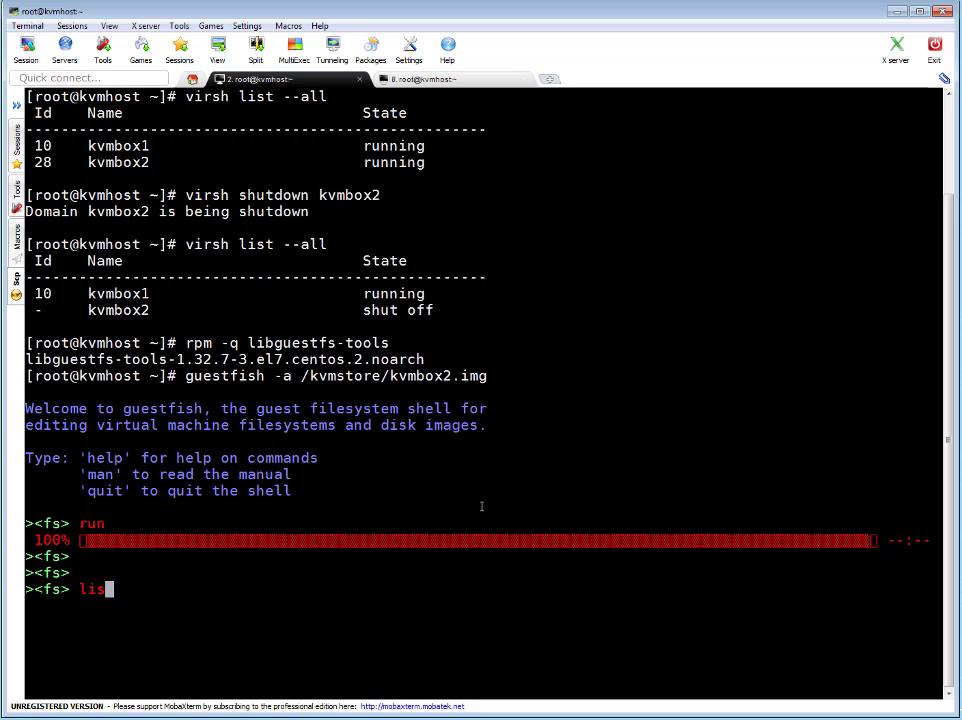
pyautogui.write('t-')
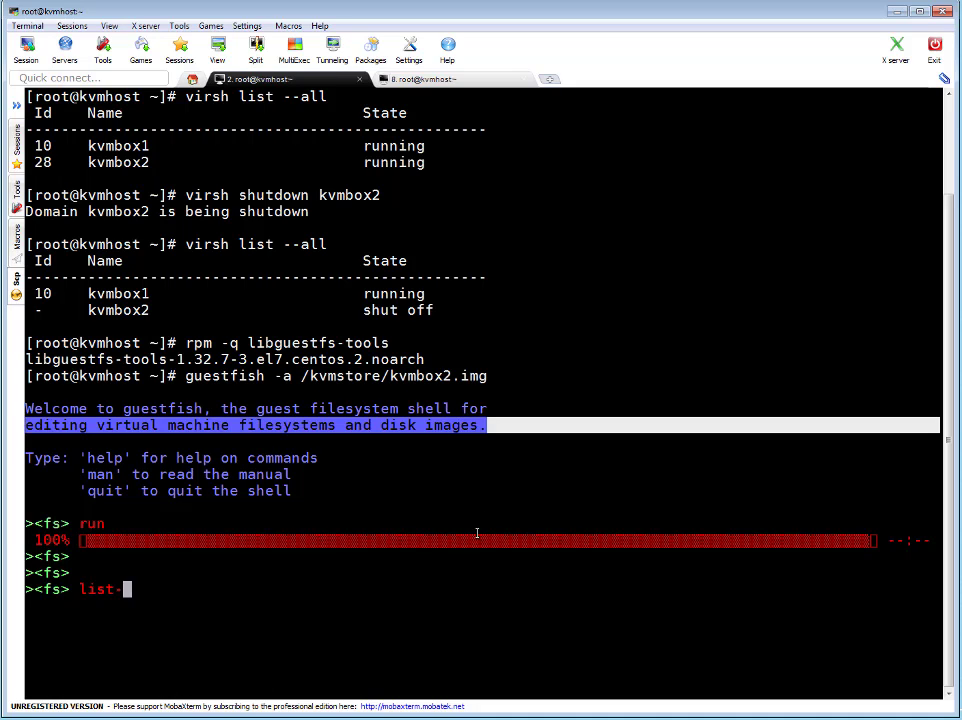
# - Run list-filesystems, showing /dev/sda1 and /dev/centos/root as xfs and /dev/centos/swap as swap
pyautogui.write('filesystems')
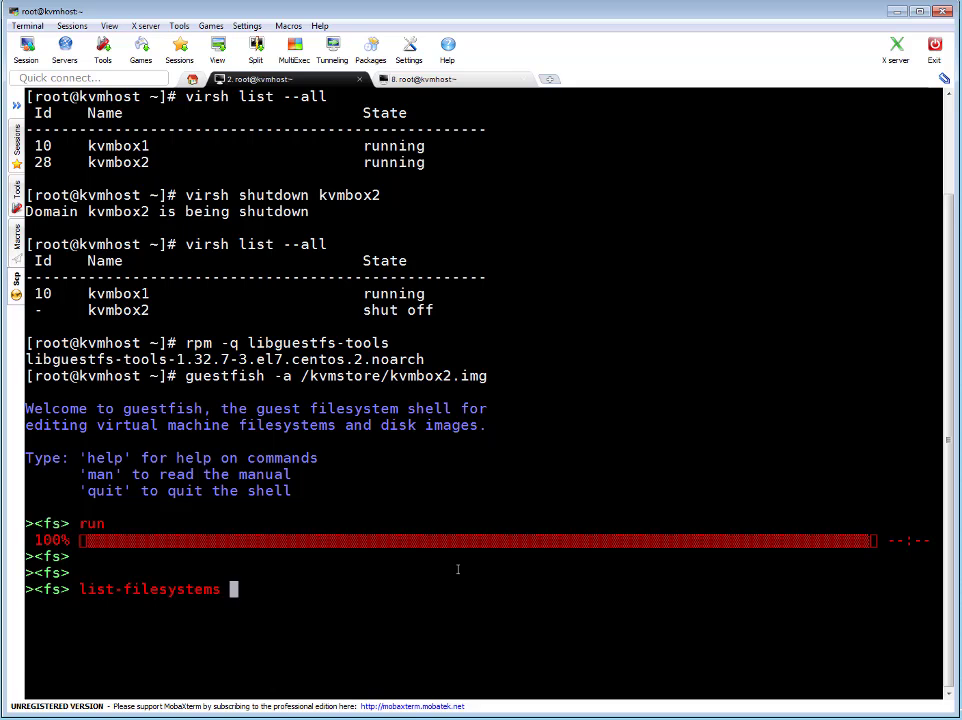
pyautogui.press('Return')
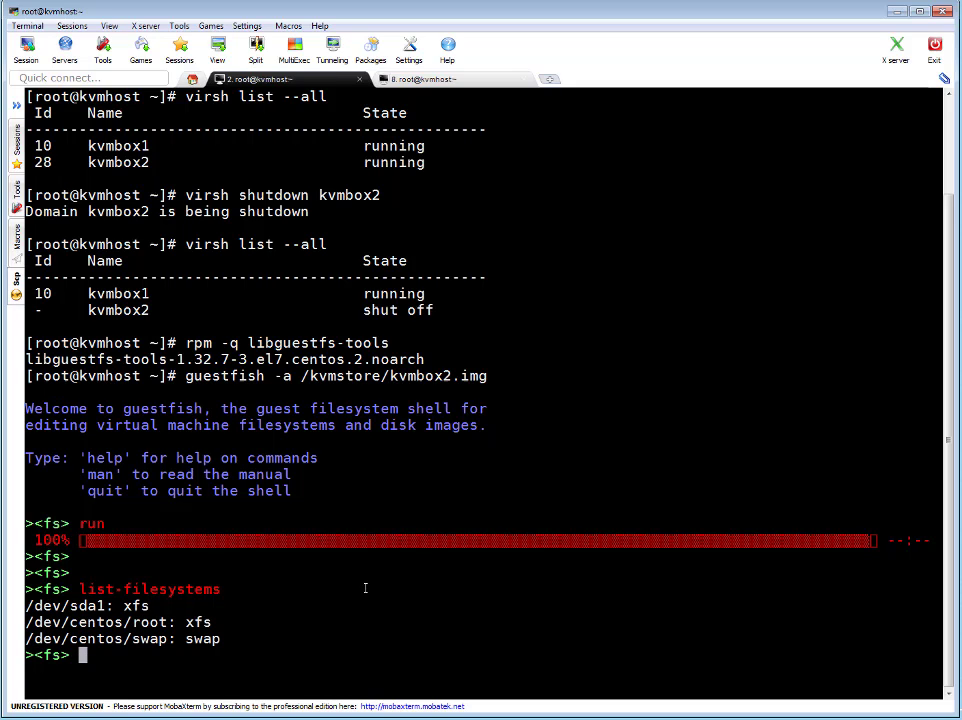
pyautogui.moveTo(470, 592)
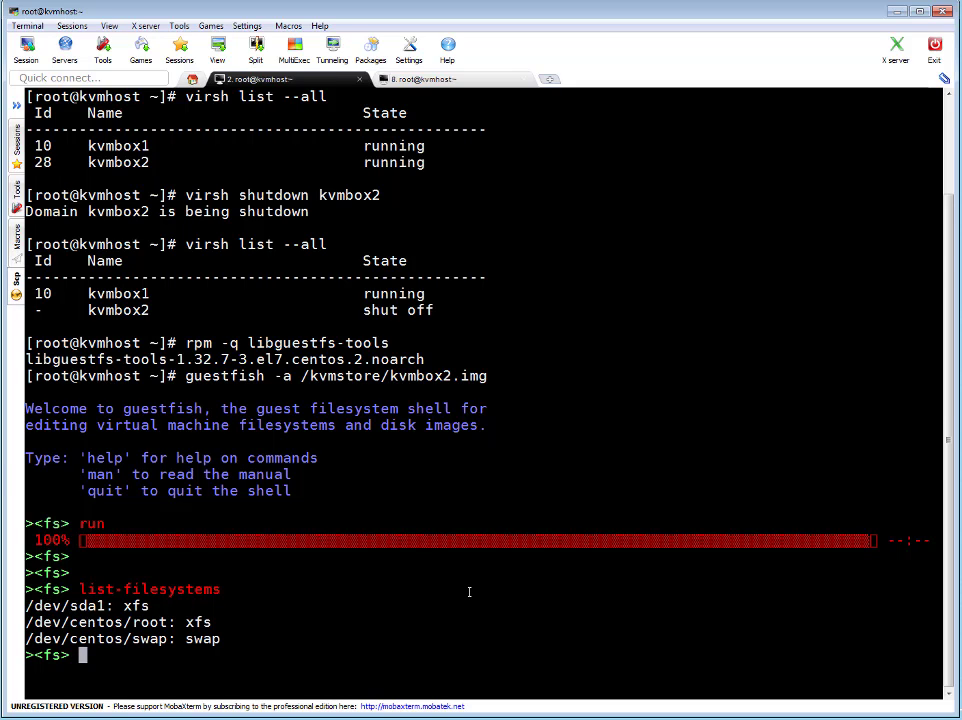
pyautogui.write('f')
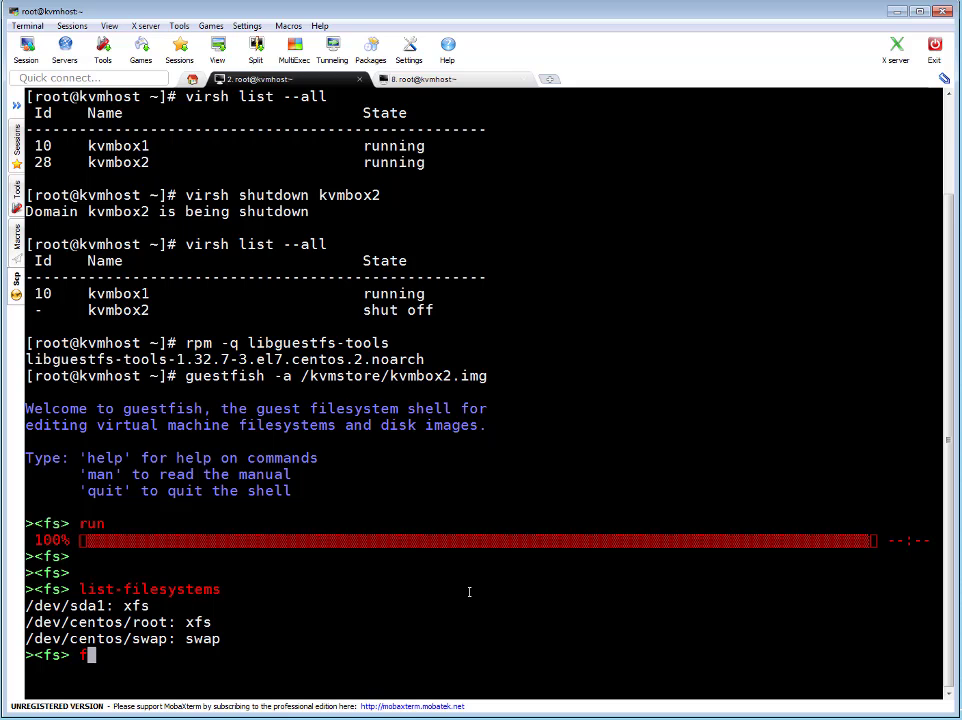
pyautogui.write('sck')
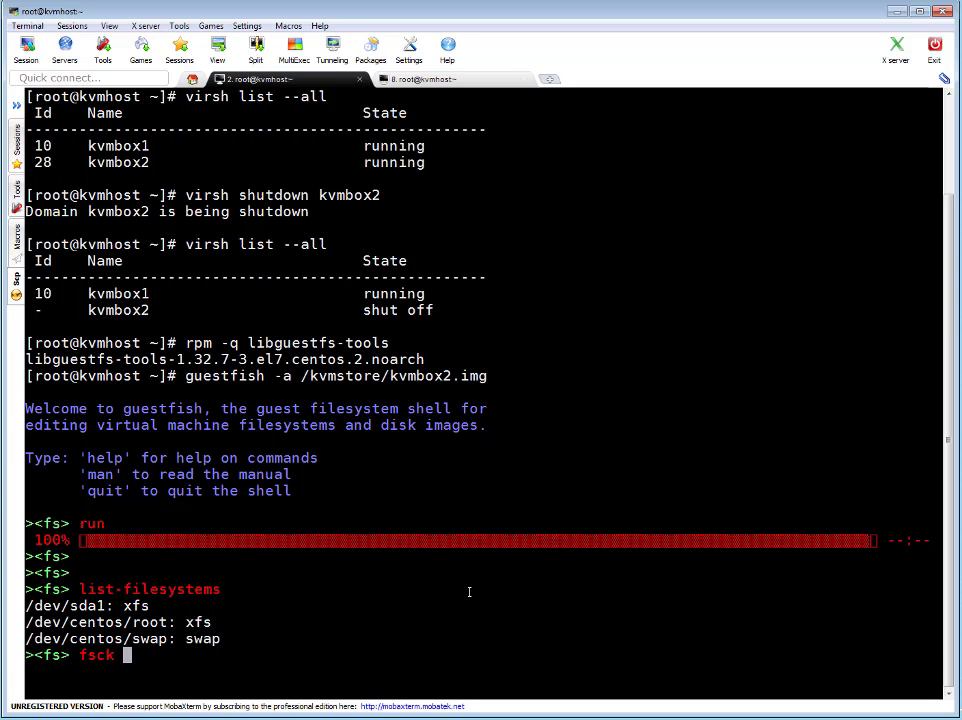
# - Run fsck xfs on /dev/sda1 and /dev/centos/root, each returning 0
pyautogui.write('xfs')
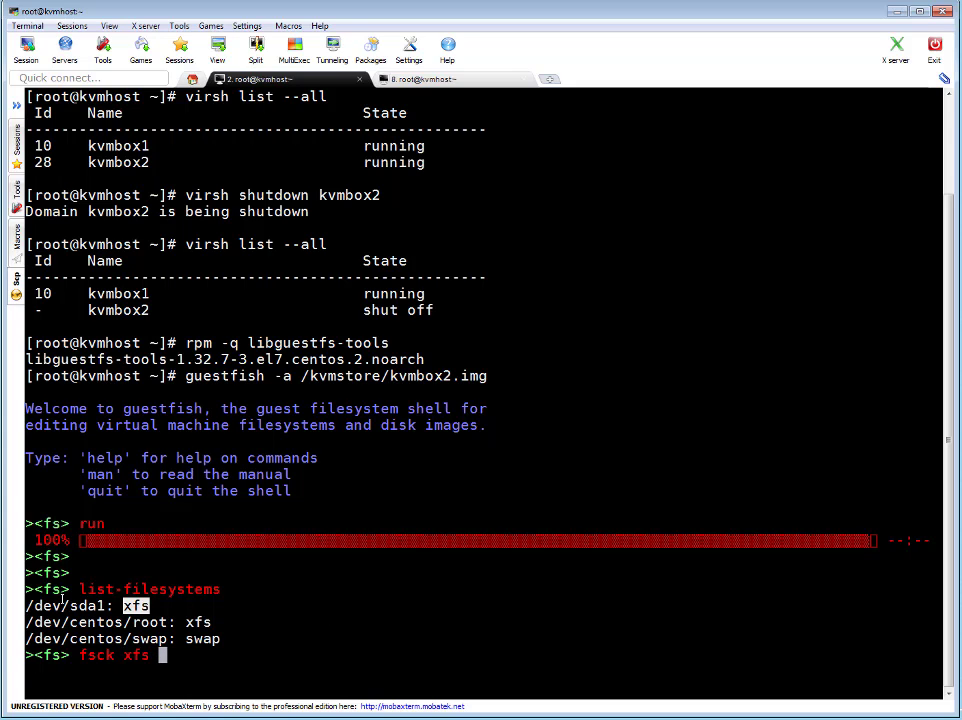
pyautogui.press('Return')
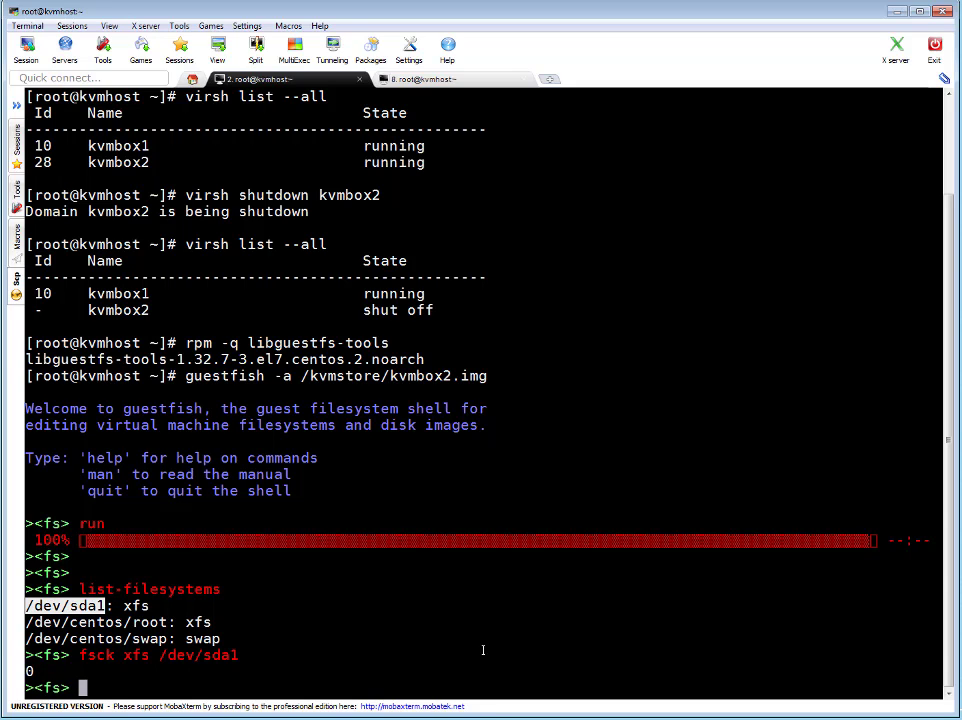
pyautogui.write('fsck xfs /dev/sda1')
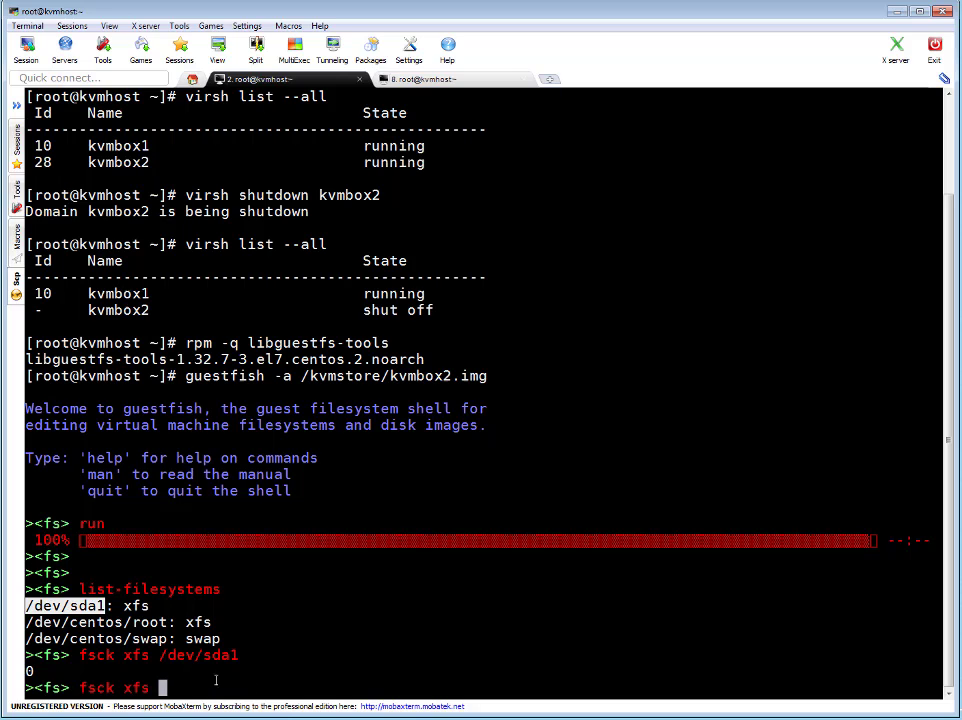
pyautogui.write('/dev/centos/root')
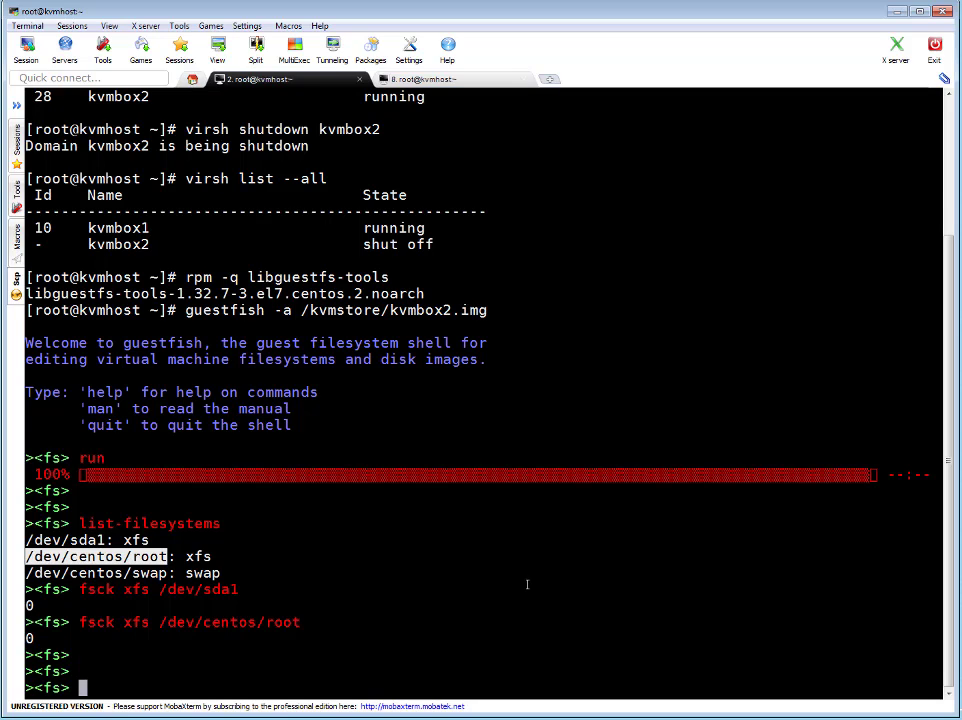
pyautogui.write('fsck xfs /dev/centos/root')
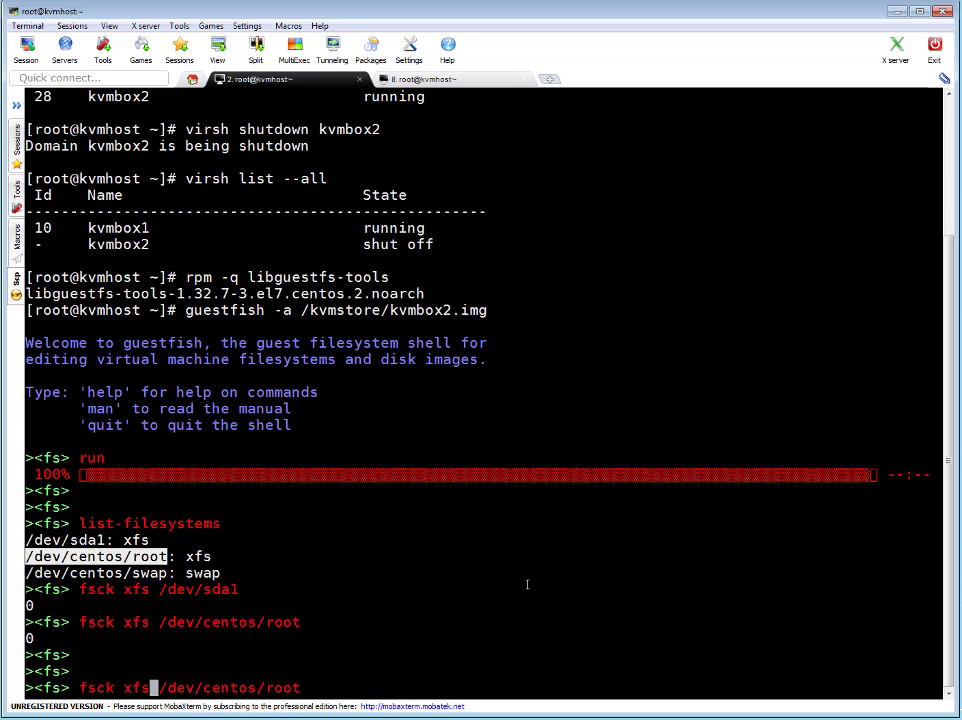
pyautogui.write('ext')
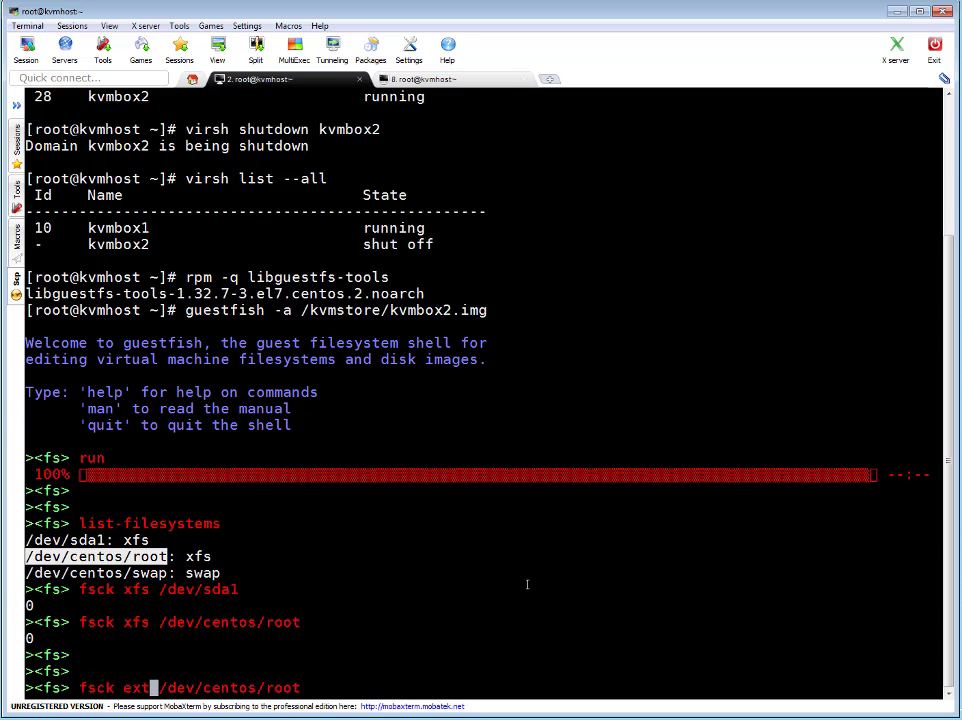
pyautogui.write('4')
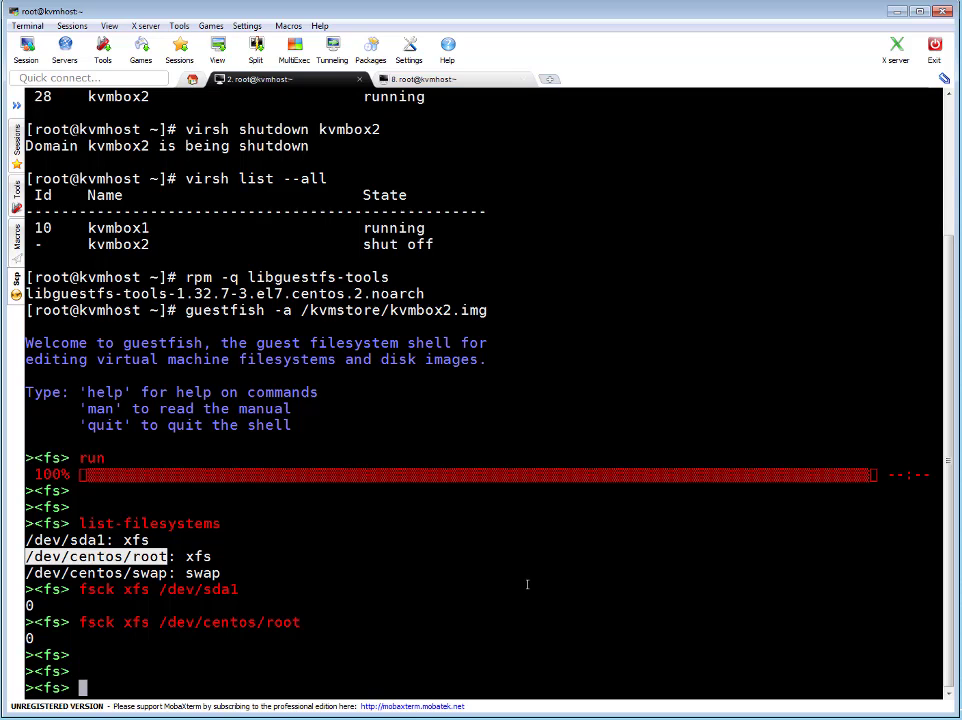
pyautogui.moveTo(422, 304)
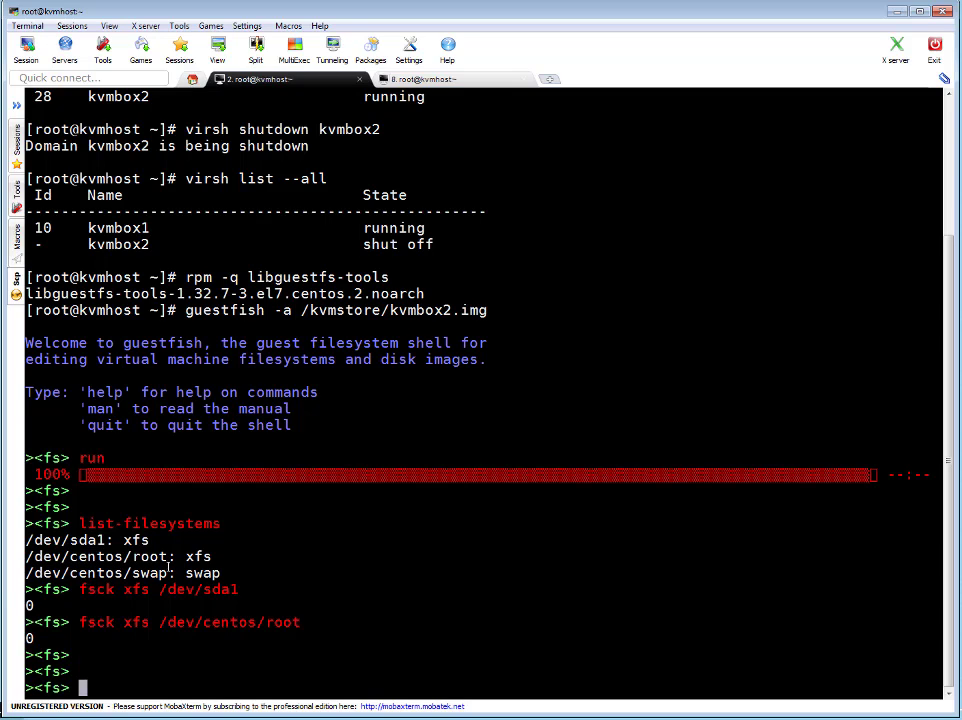
pyautogui.write('mount /dev/centos/root /')
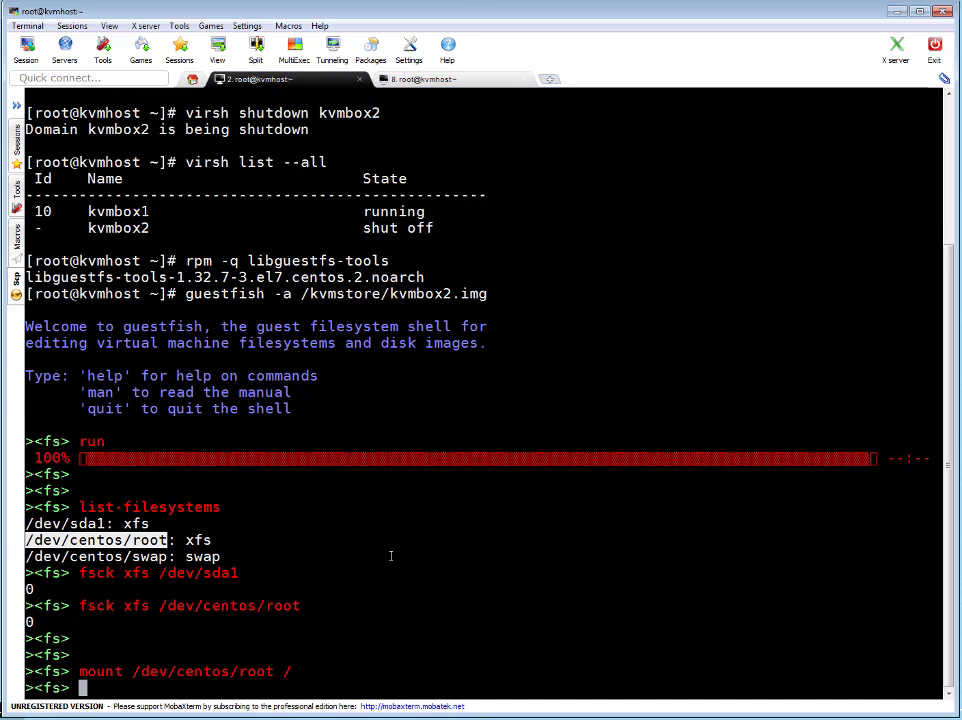
# - Print the guest's /etc/fstab and /etc/sysconfig/network from the mounted root volume
pyautogui.write('cat /etc/fstab')
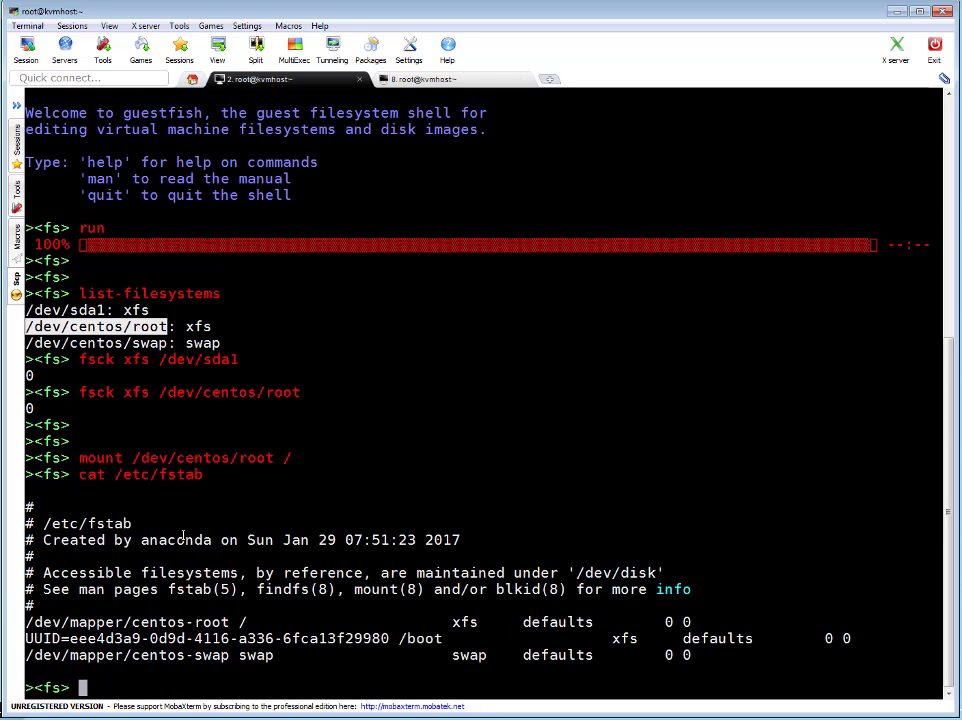
pyautogui.moveTo(368, 216)
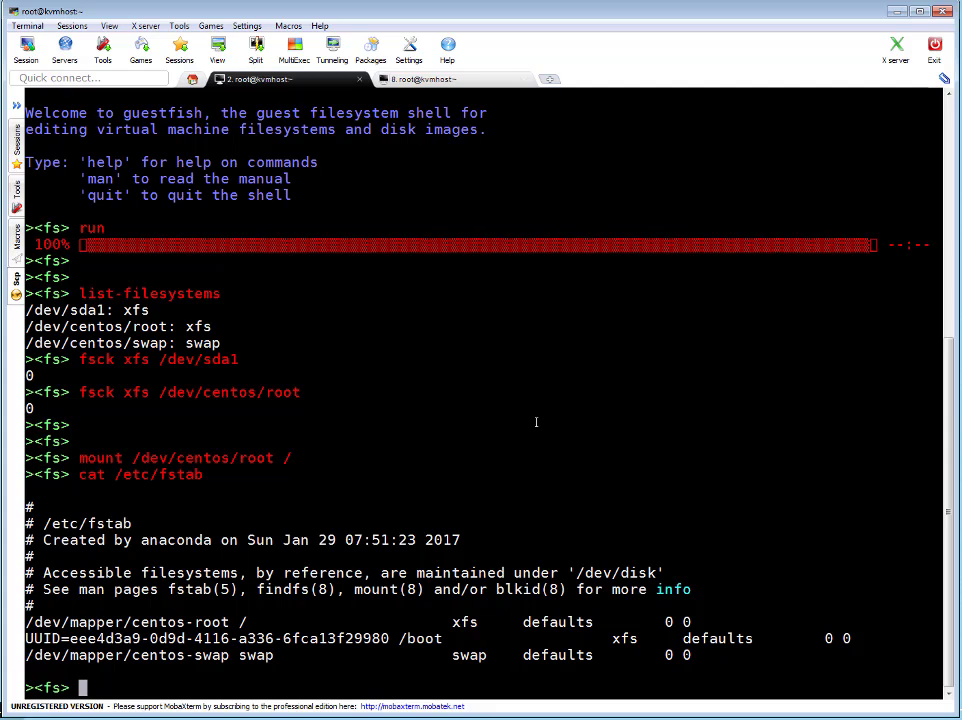
pyautogui.write('cat /etc/')
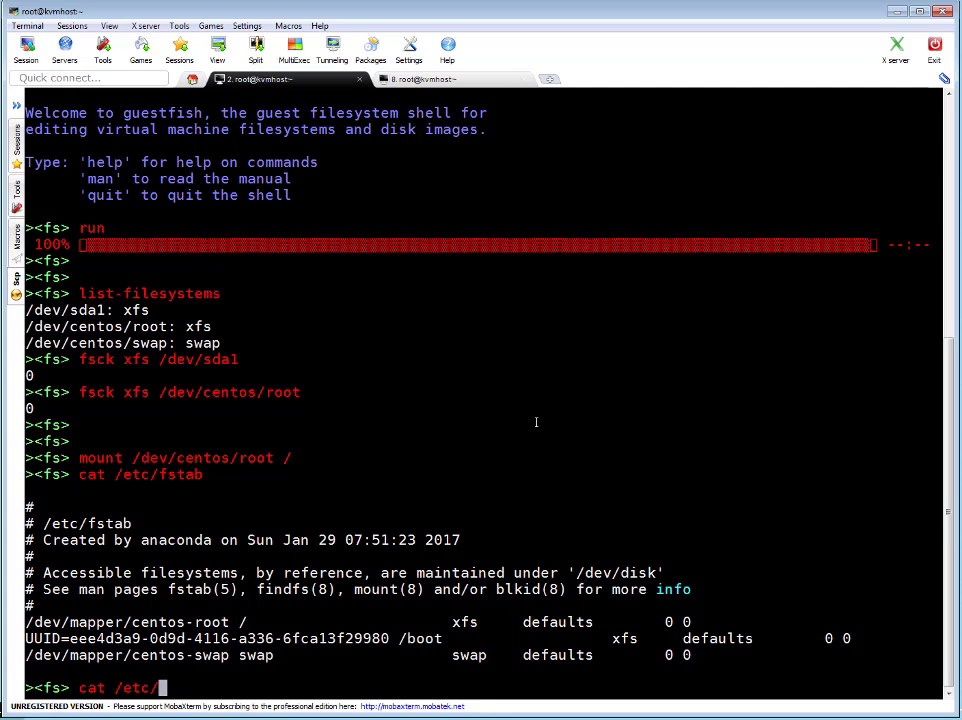
pyautogui.write('sysconfig')
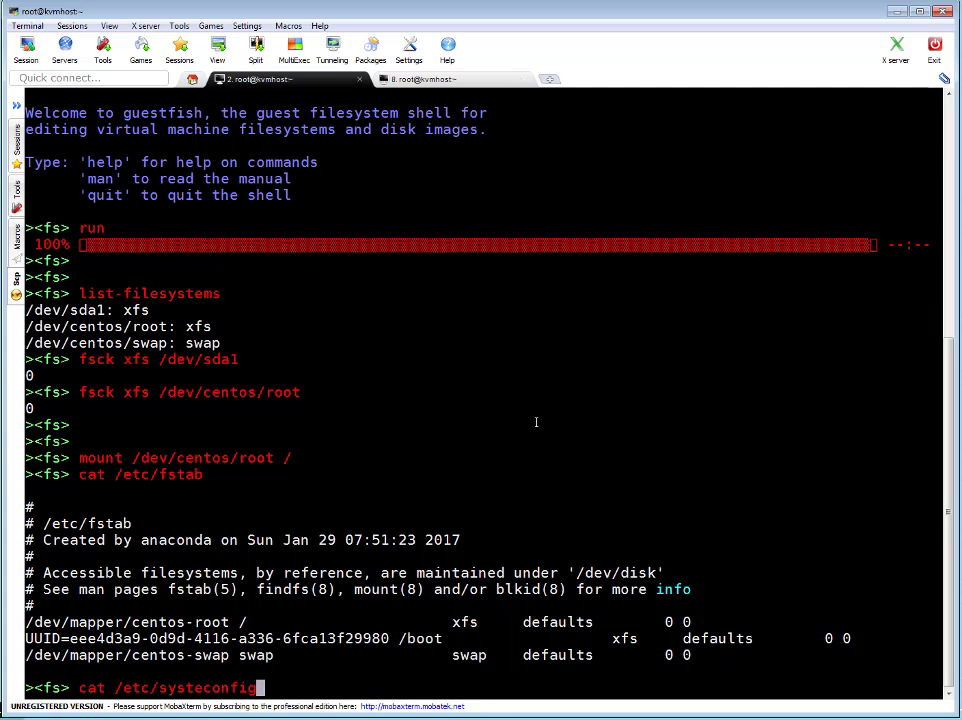
pyautogui.press('BackSpace')
pyautogui.write('/netw')
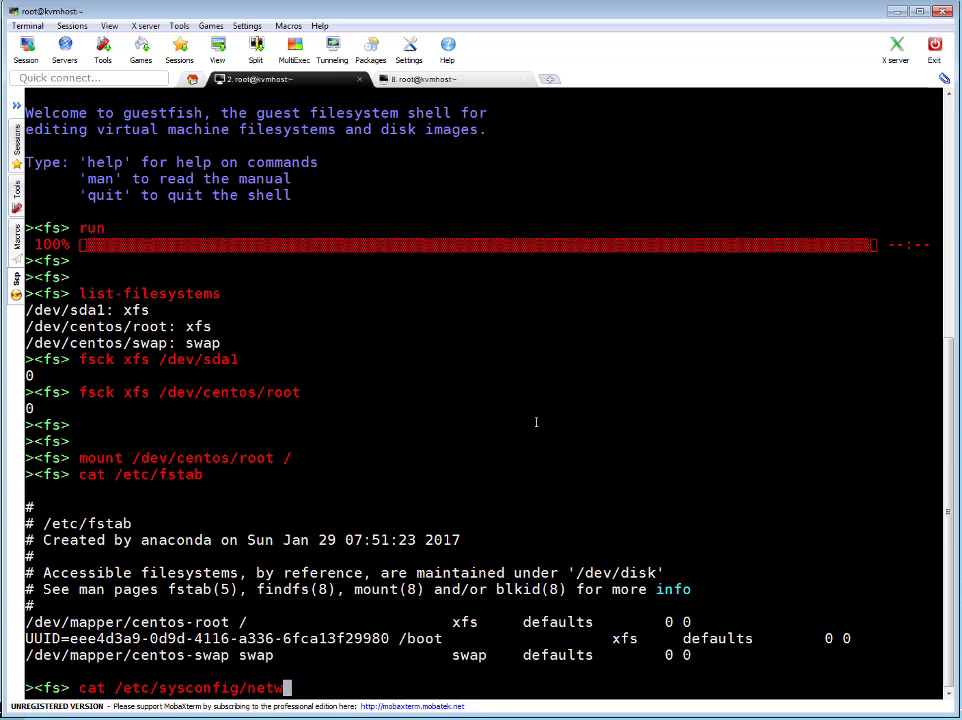
pyautogui.press('Return')
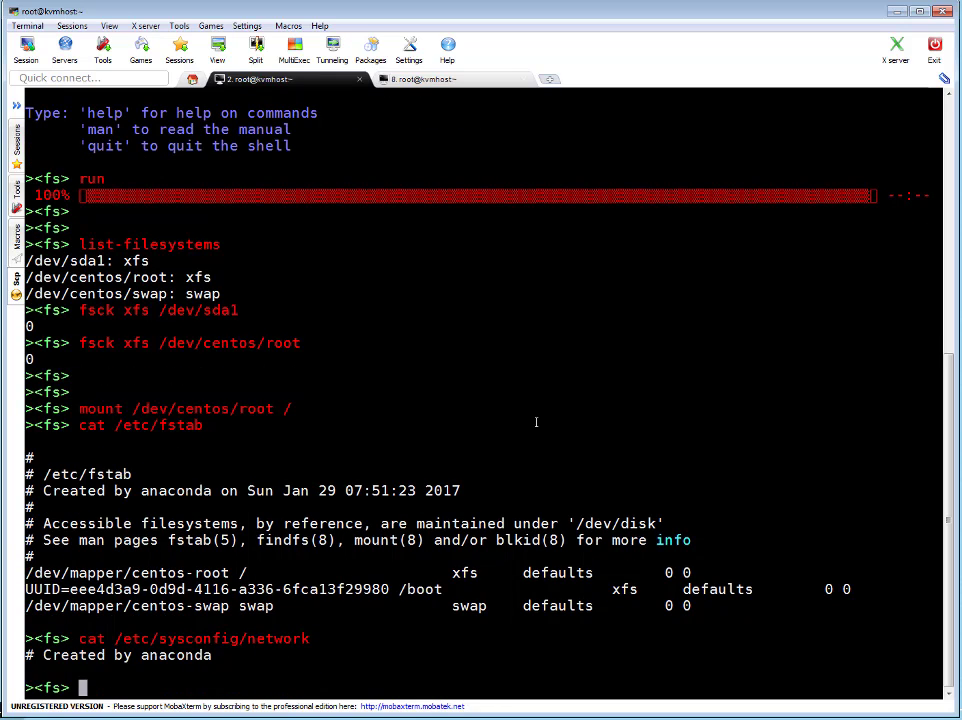
pyautogui.moveTo(248, 636)
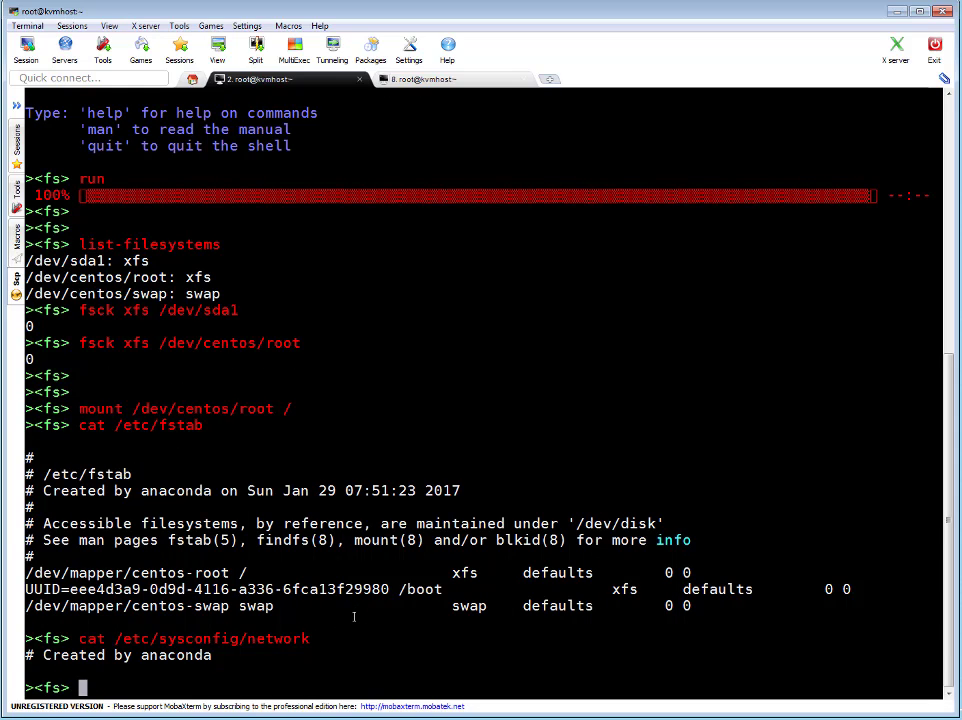
pyautogui.write('um')
pyautogui.write('q')
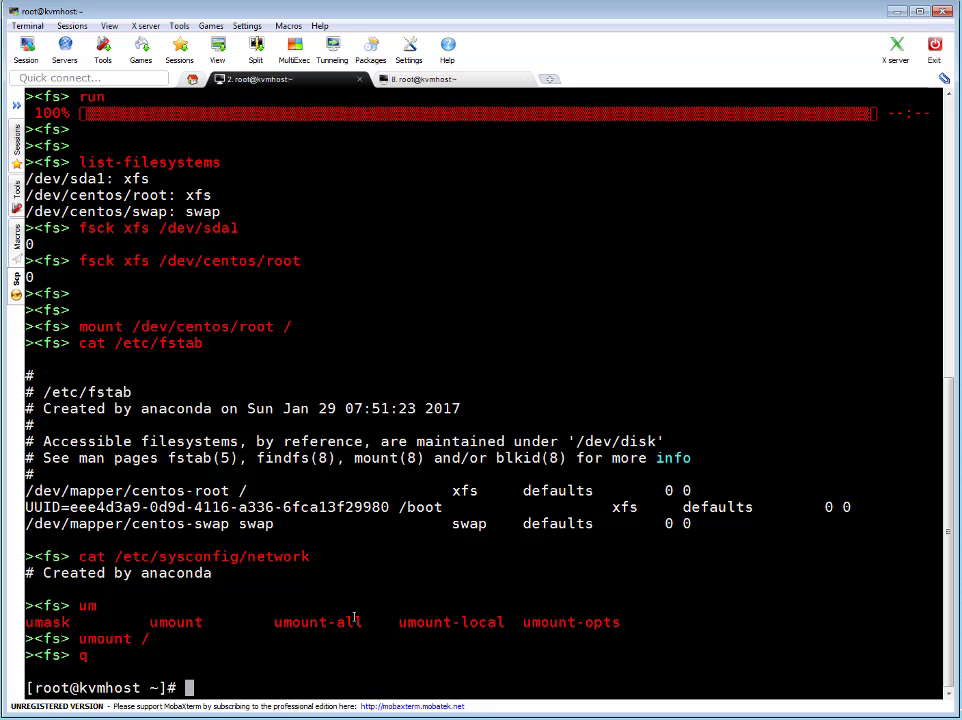
# - Start the guest with virsh start kvmbox2, reporting Domain kvmbox2 started
pyautogui.write('virs')
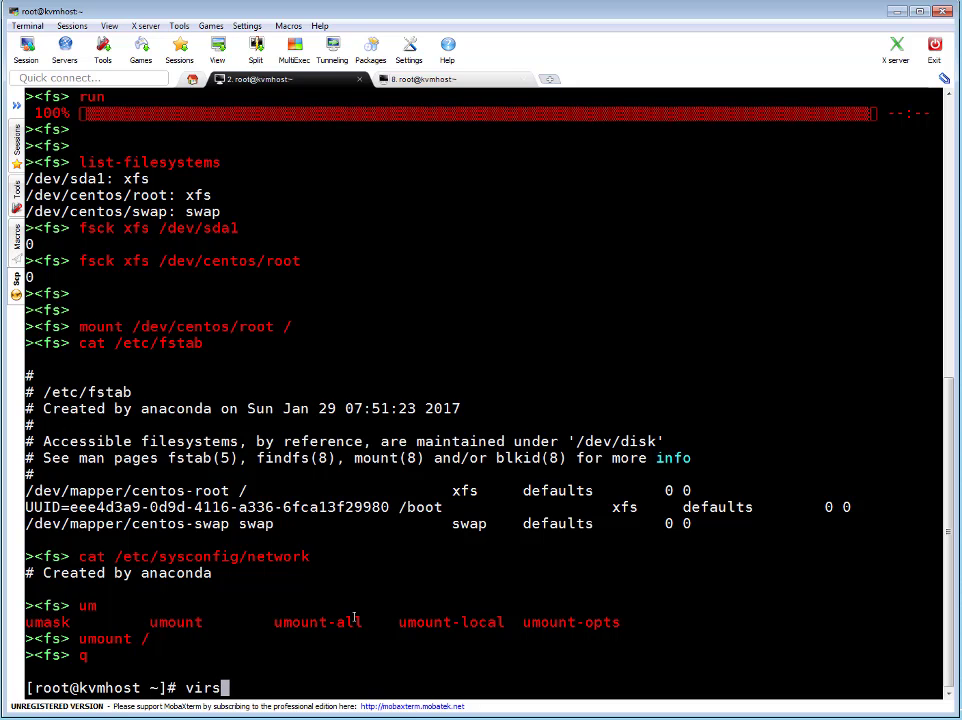
pyautogui.write('h start')
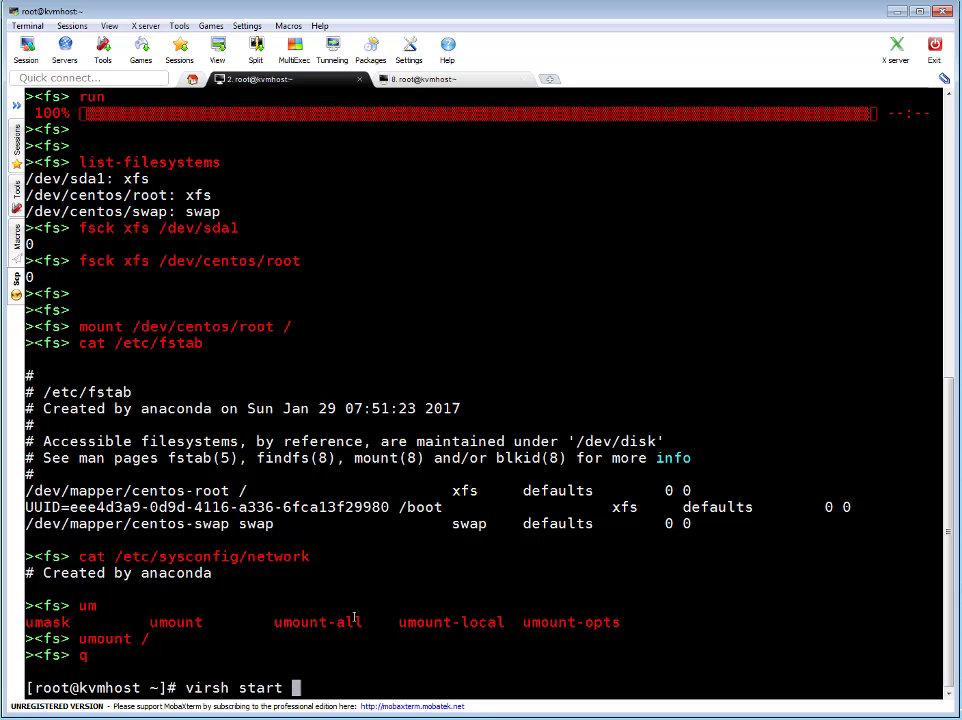
pyautogui.write('kvmbox2')
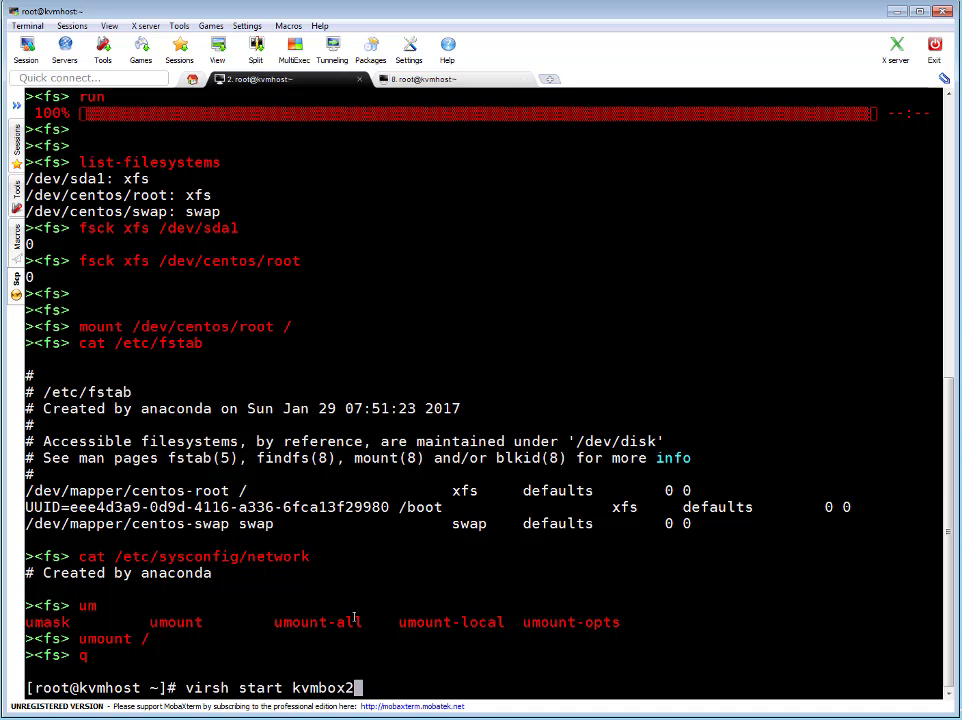
pyautogui.press('Return')
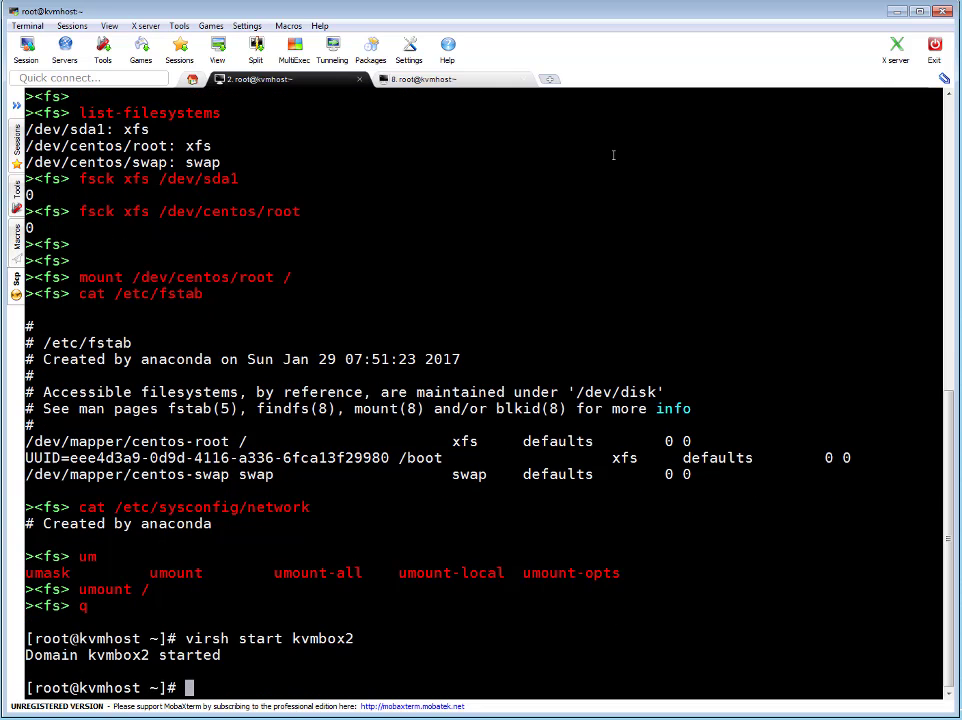
# - In the other host session, attach virsh console kvmbox2 and follow the CentOS 7 boot to the vserver1 login prompt
pyautogui.click(420, 80)
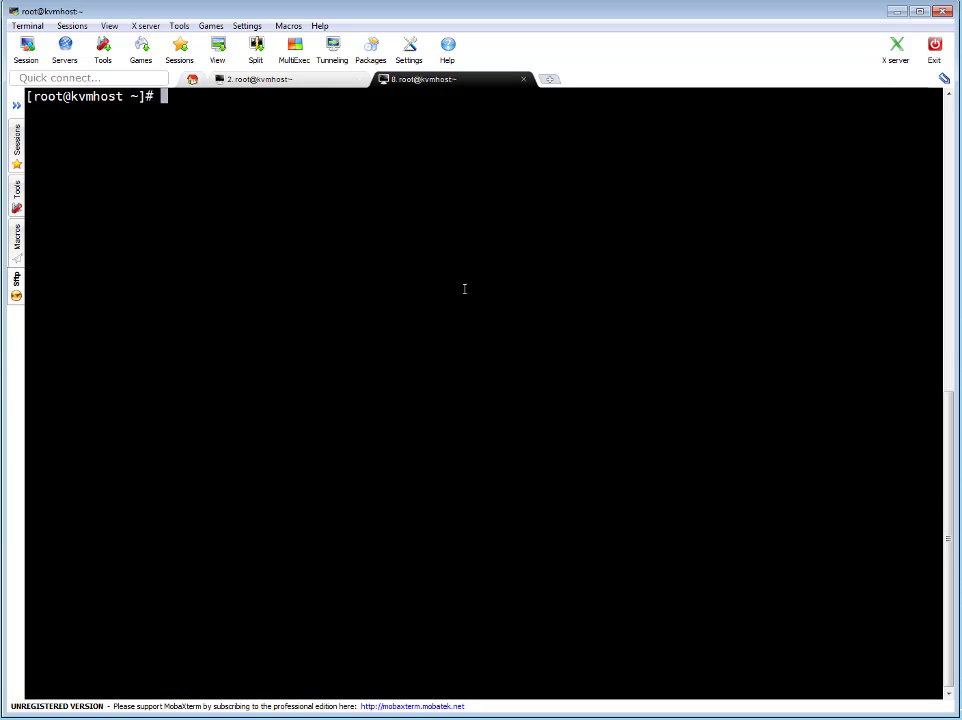
pyautogui.write('virsh cons')
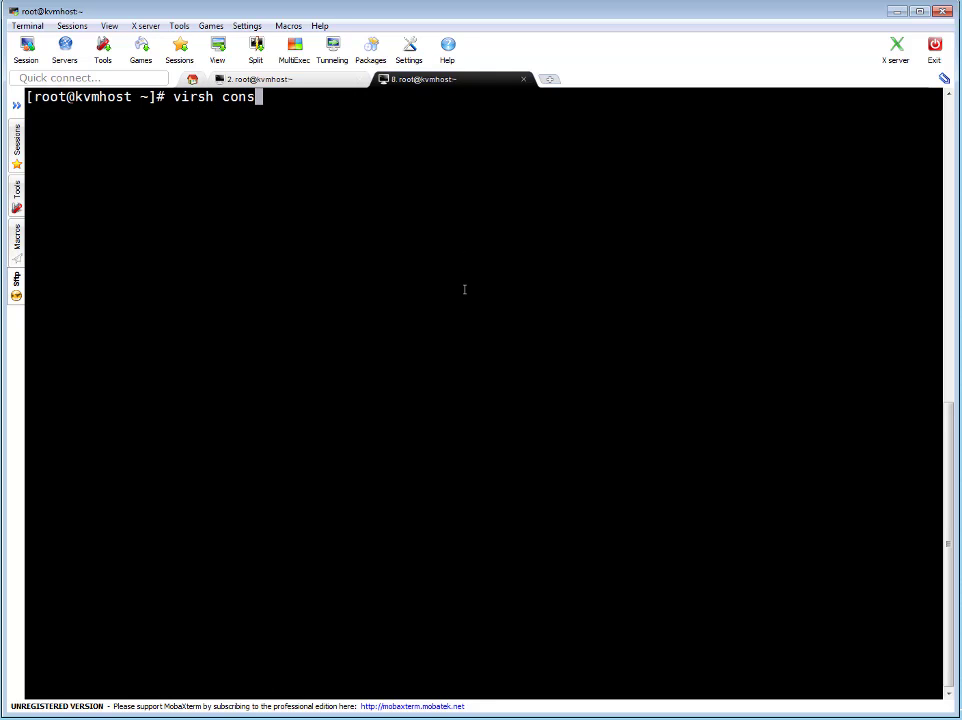
pyautogui.write('ole kvm')
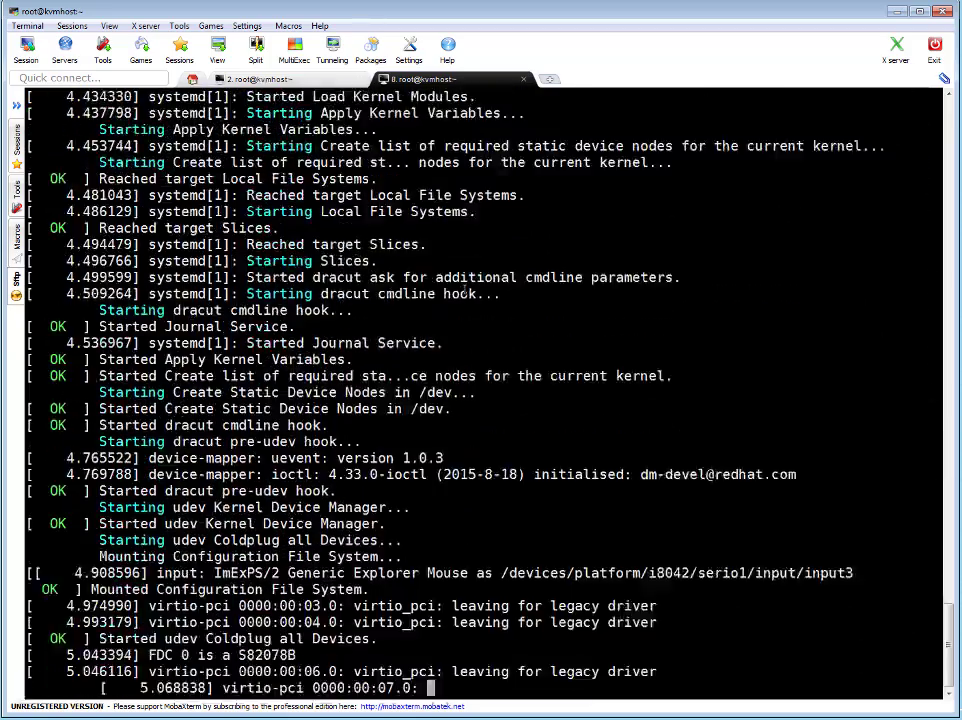
pyautogui.scroll(-3)
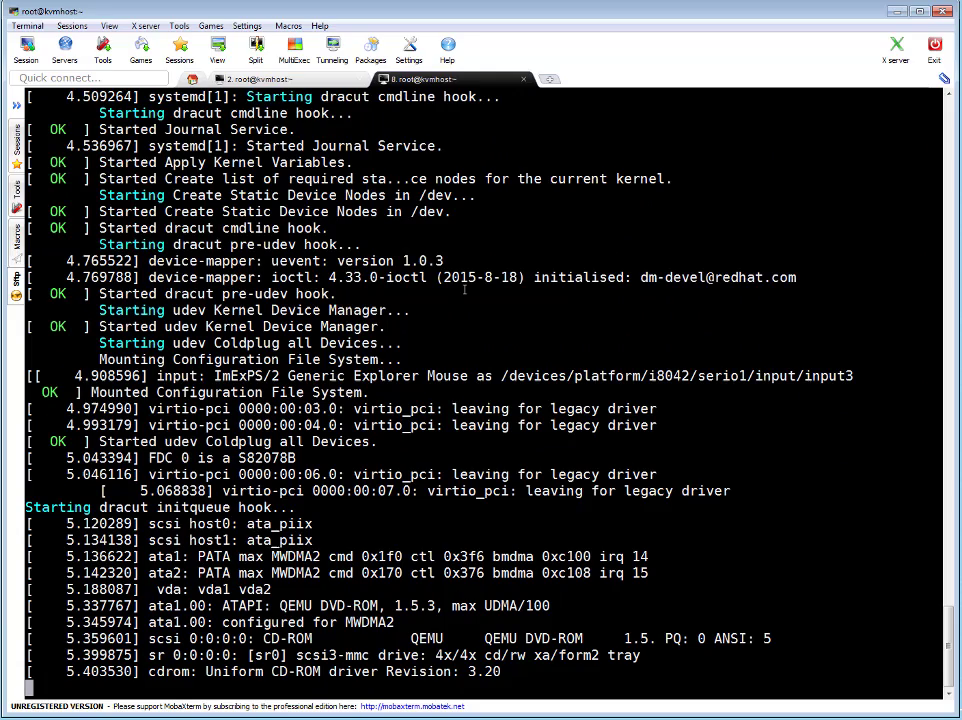
pyautogui.scroll(-3)
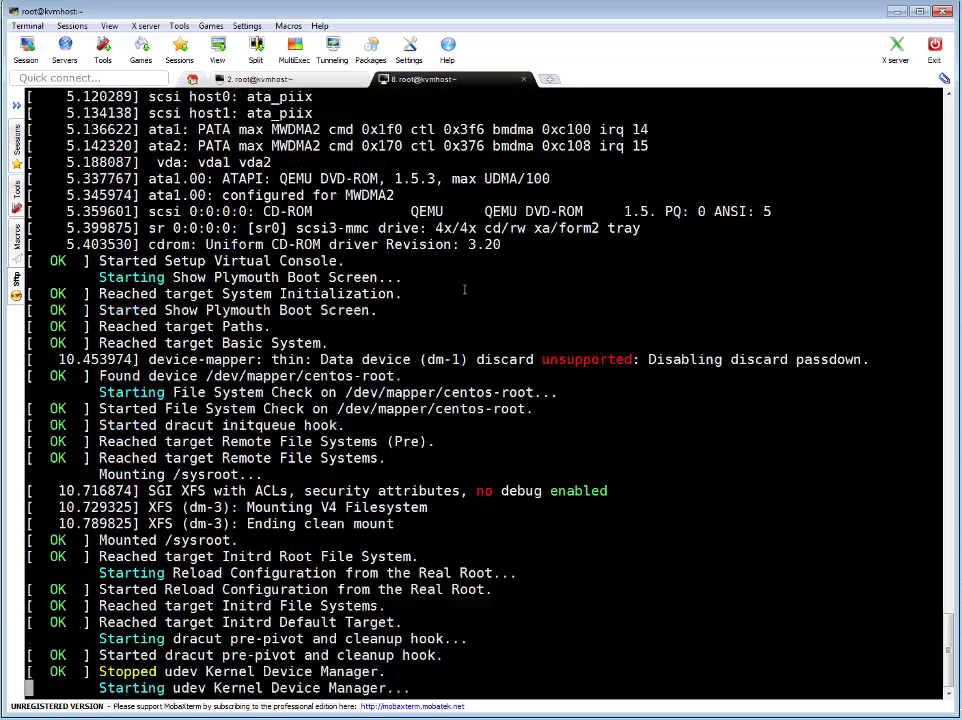
pyautogui.scroll(-3)
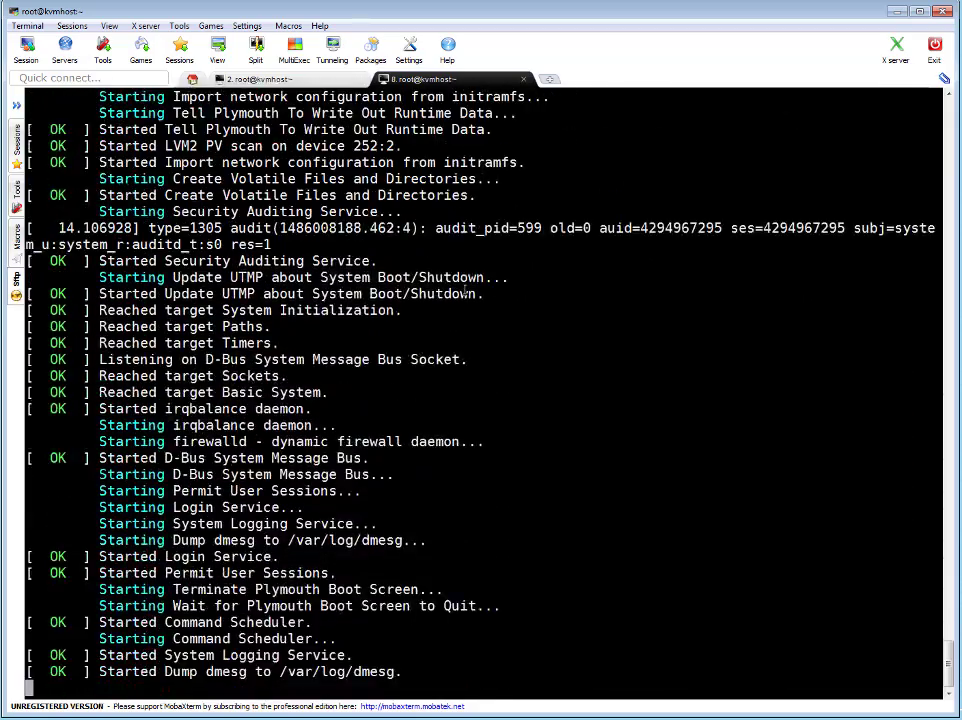
pyautogui.scroll(-3)
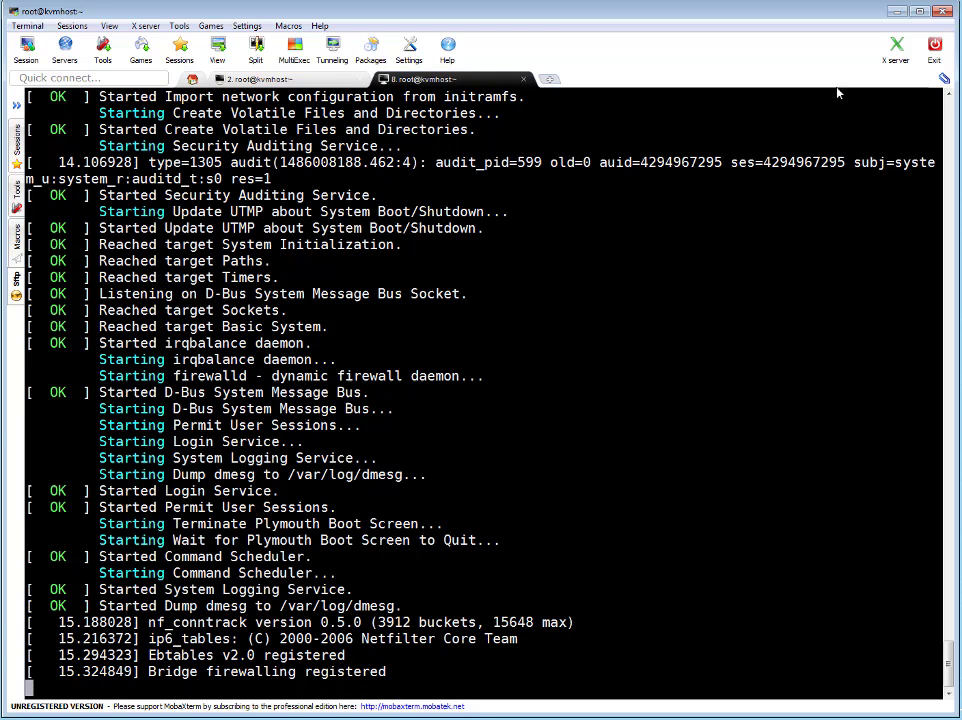
pyautogui.scroll(-3)
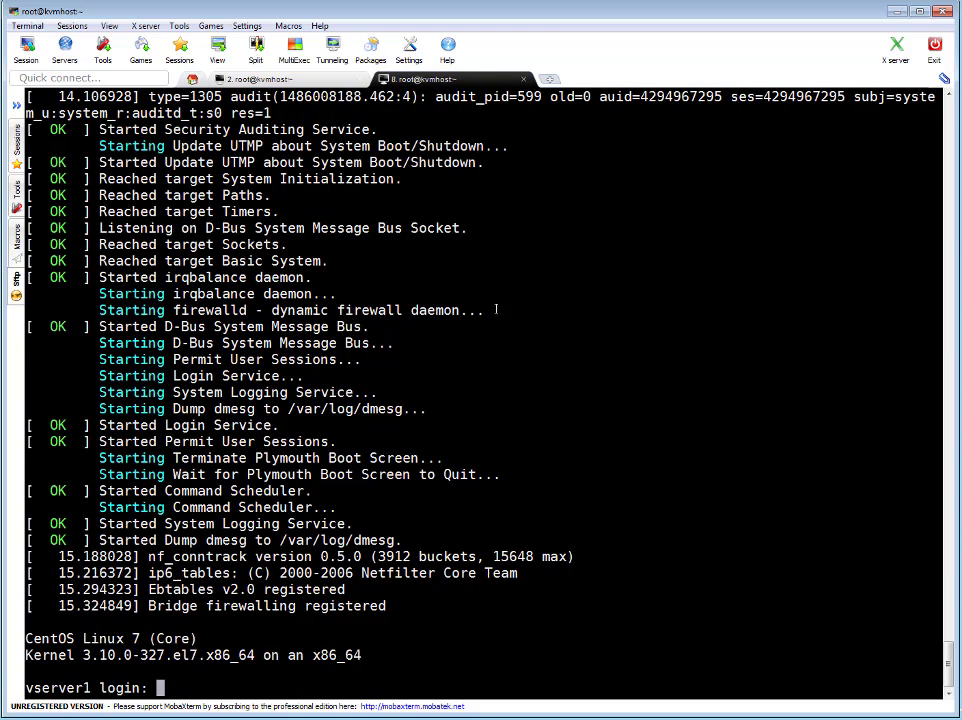
# - Log in as root on vserver1 and run df -h, showing centos-root at 79% used
pyautogui.write('root')
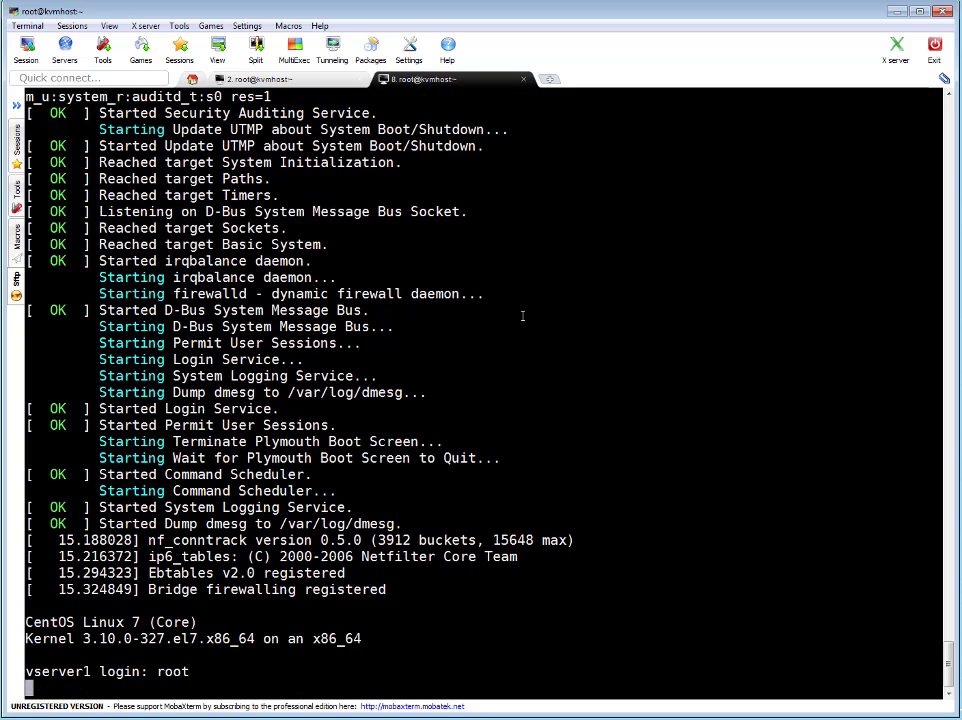
pyautogui.press('Return')
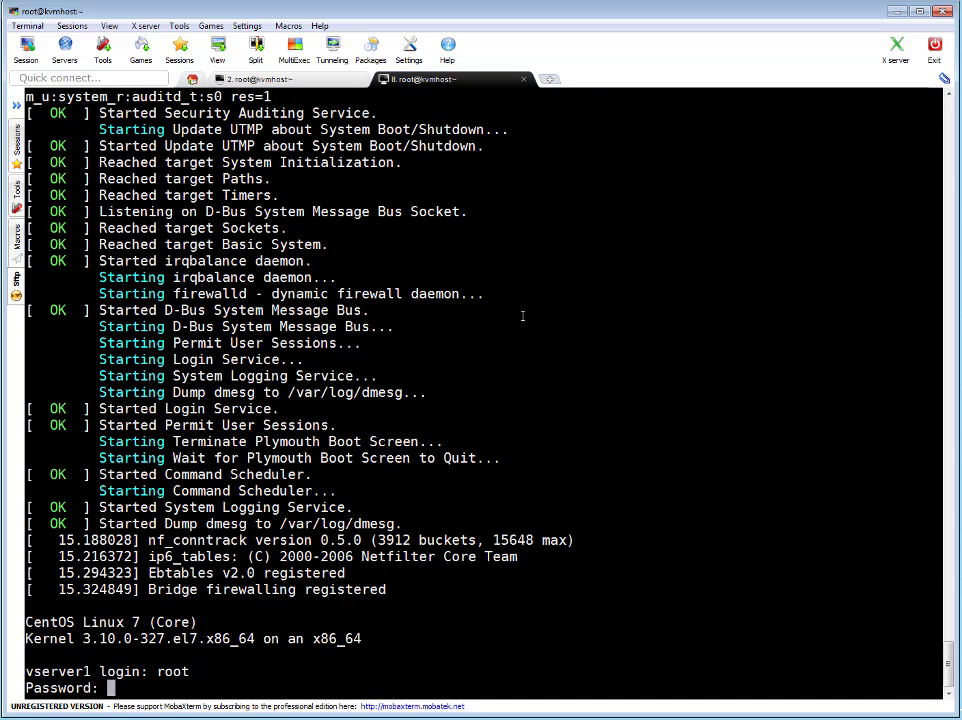
pyautogui.write('df -')
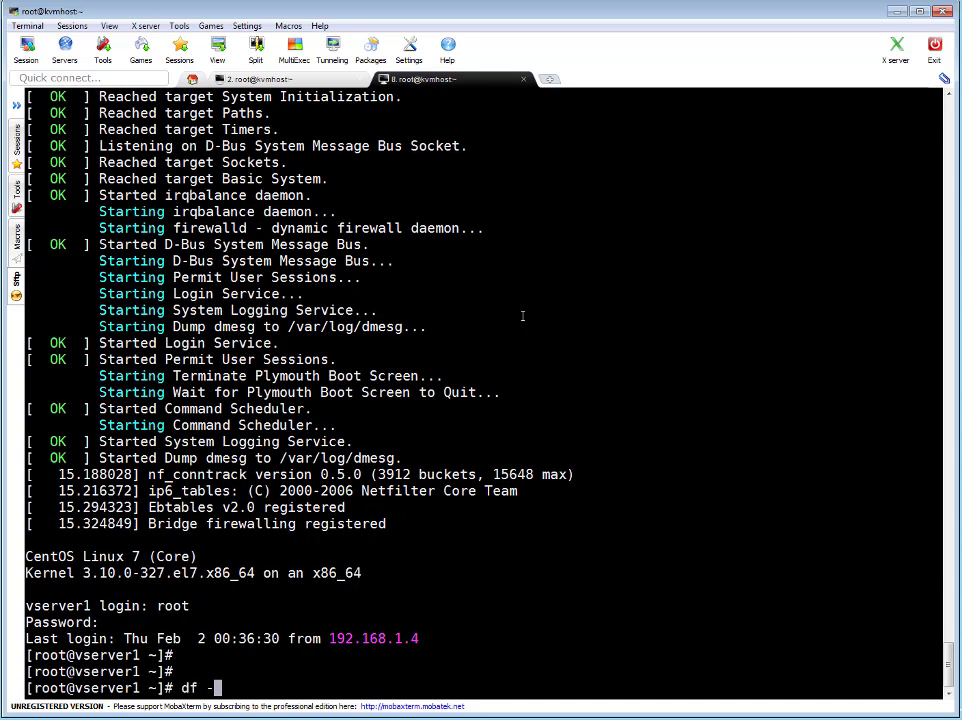
pyautogui.press('Return')
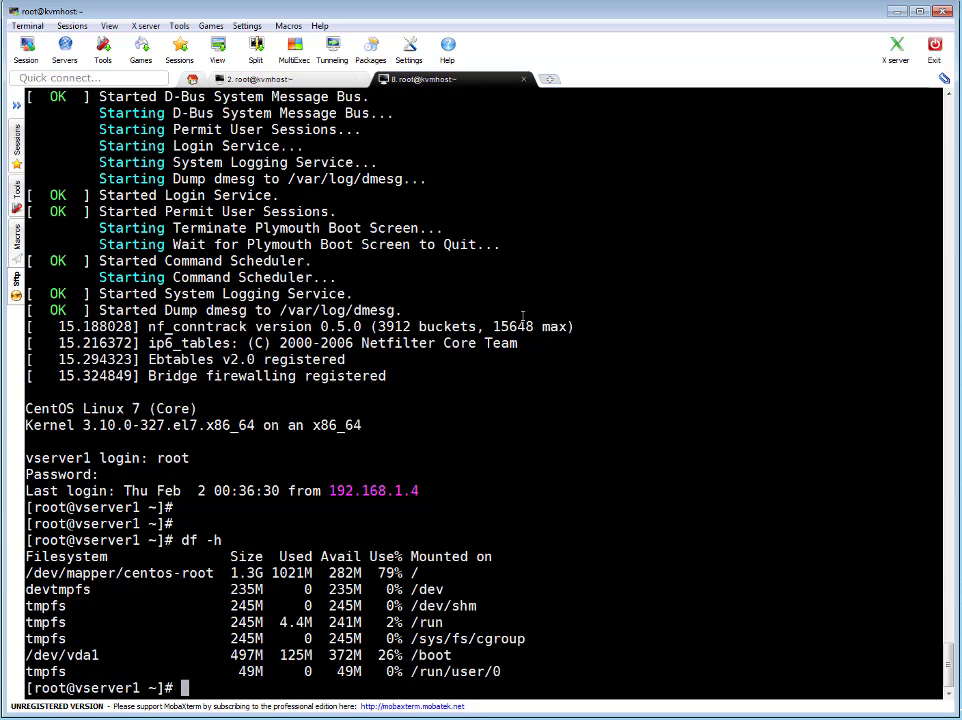
pyautogui.moveTo(588, 496)
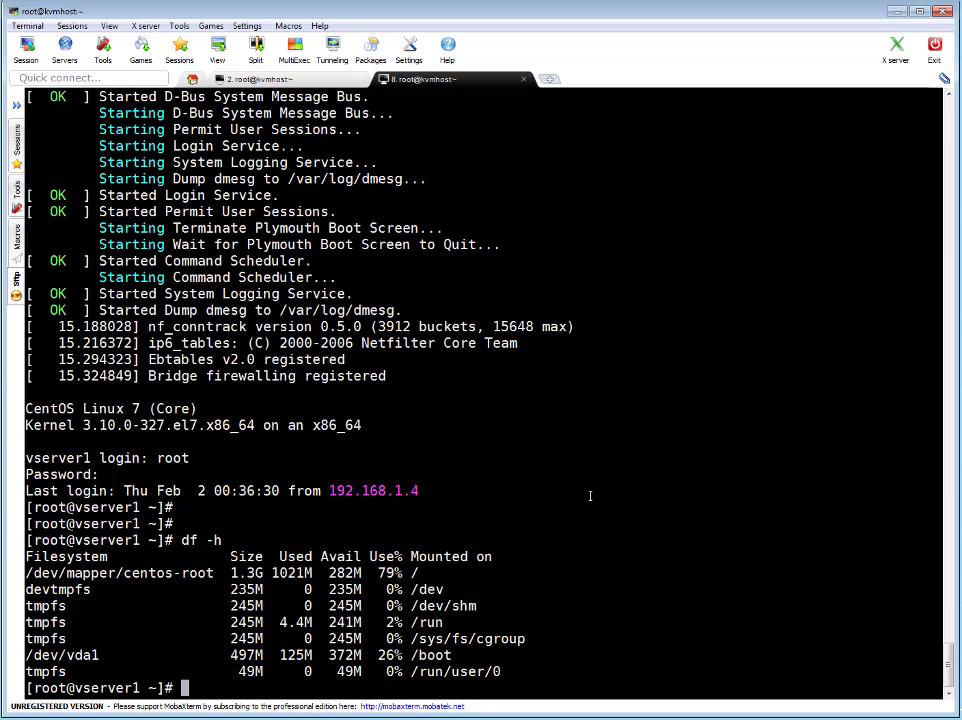